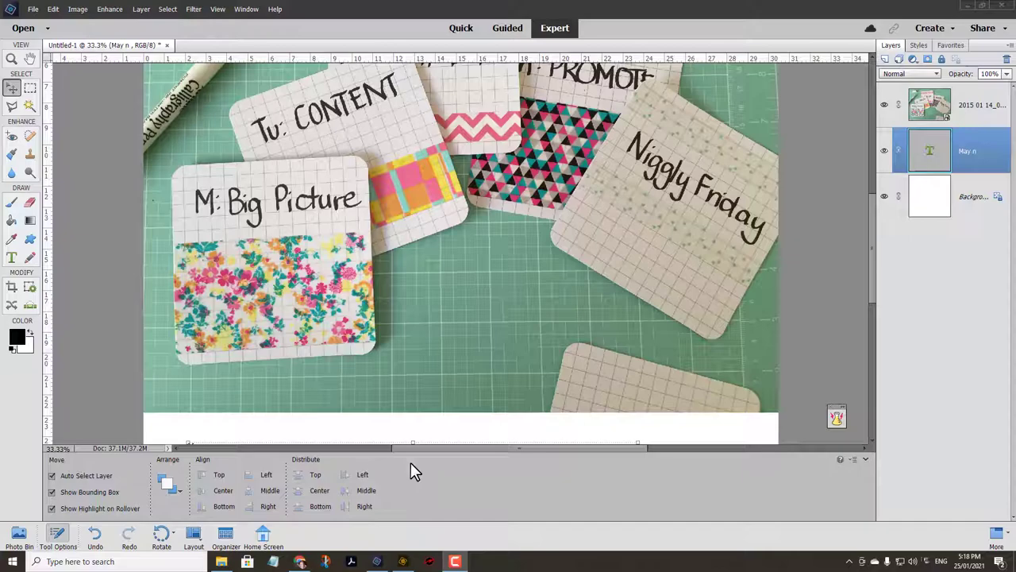
mouse_move(71, 20)
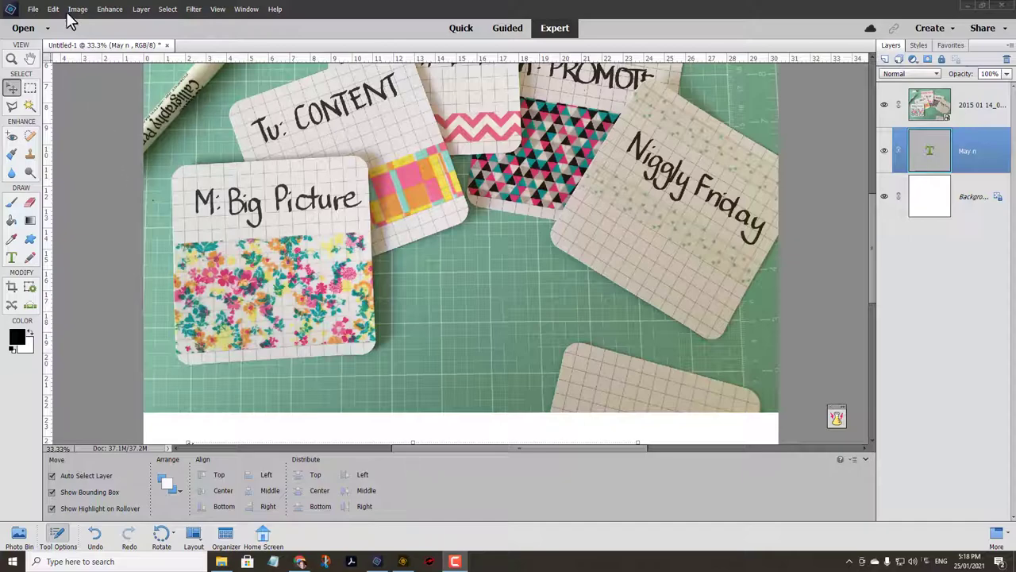
- Create a new blank document, Untitled-2, from File > New > Blank File
left_click(34, 8)
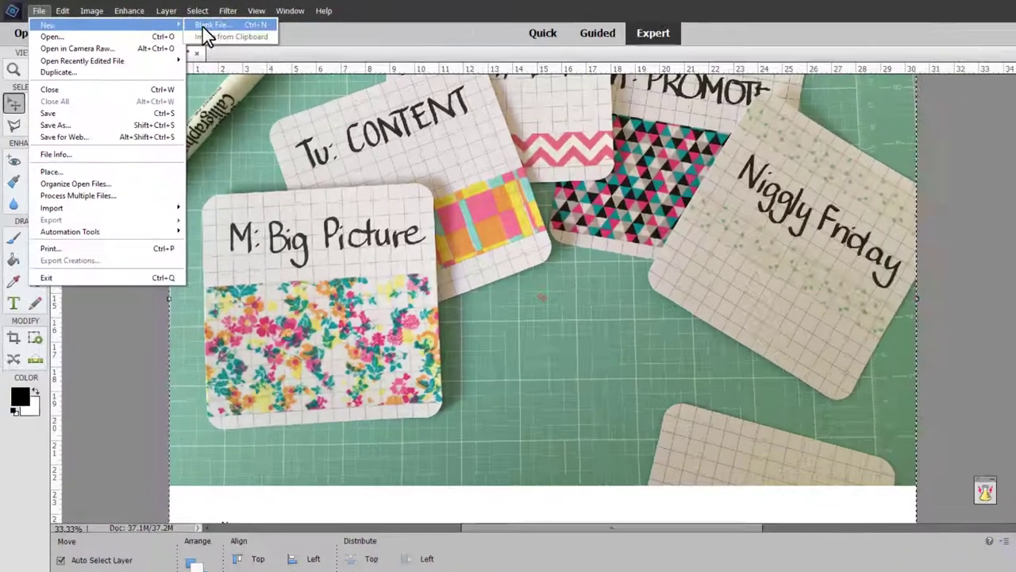
left_click(212, 25)
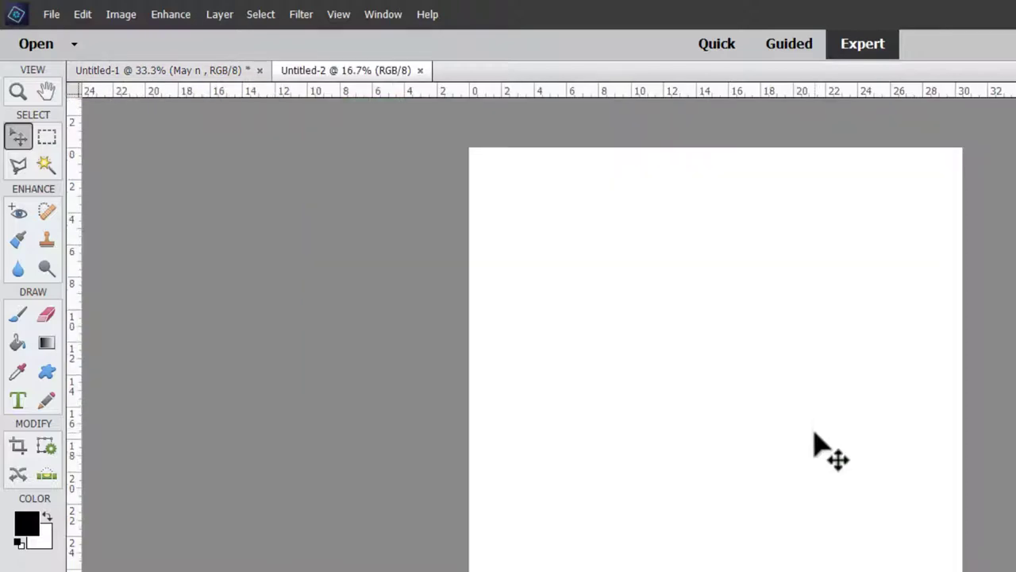
- Open the task-card photo through Camera Raw with eyedropper-corrected white balance
left_click(36, 43)
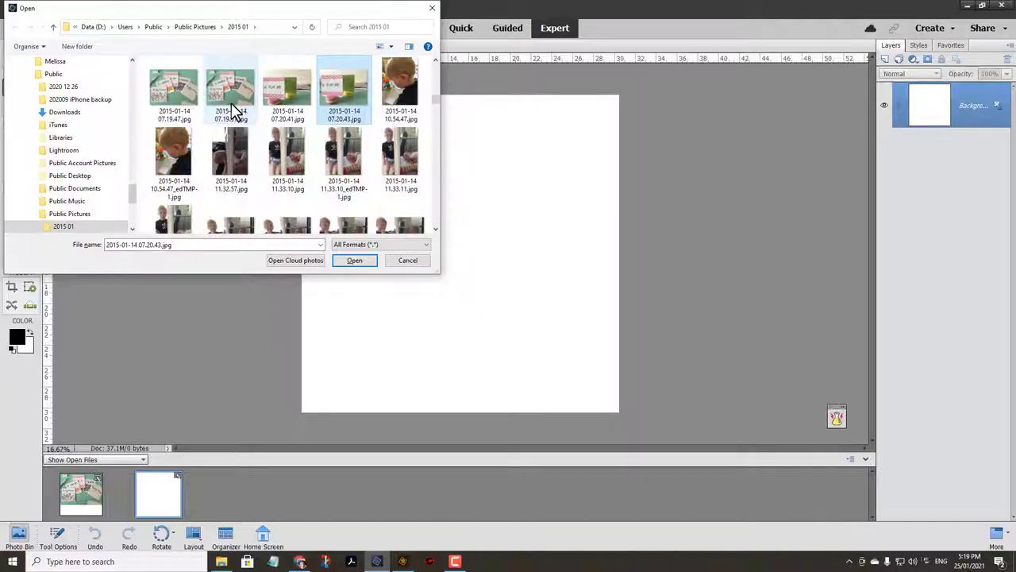
left_click(230, 88)
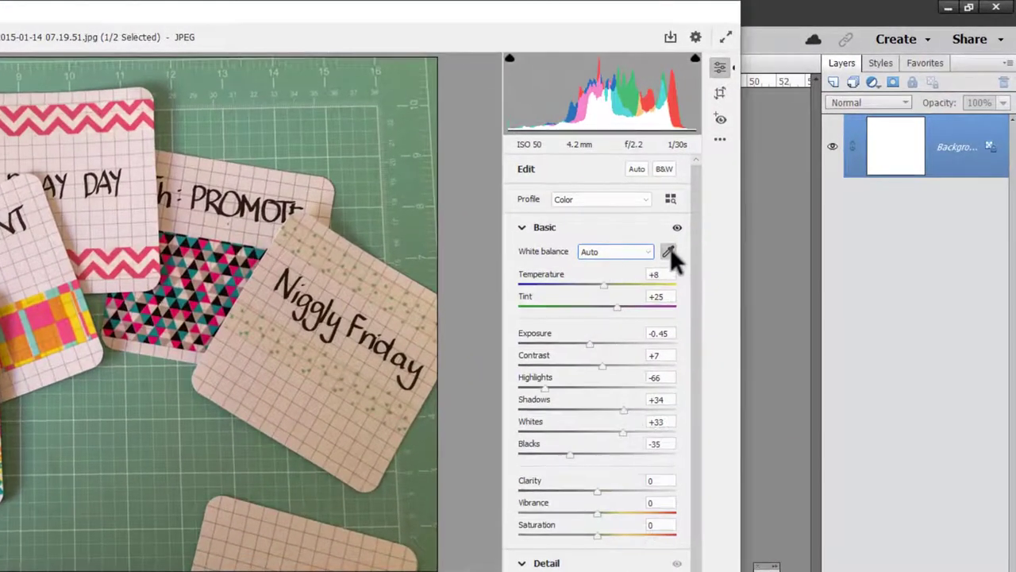
left_click(669, 252)
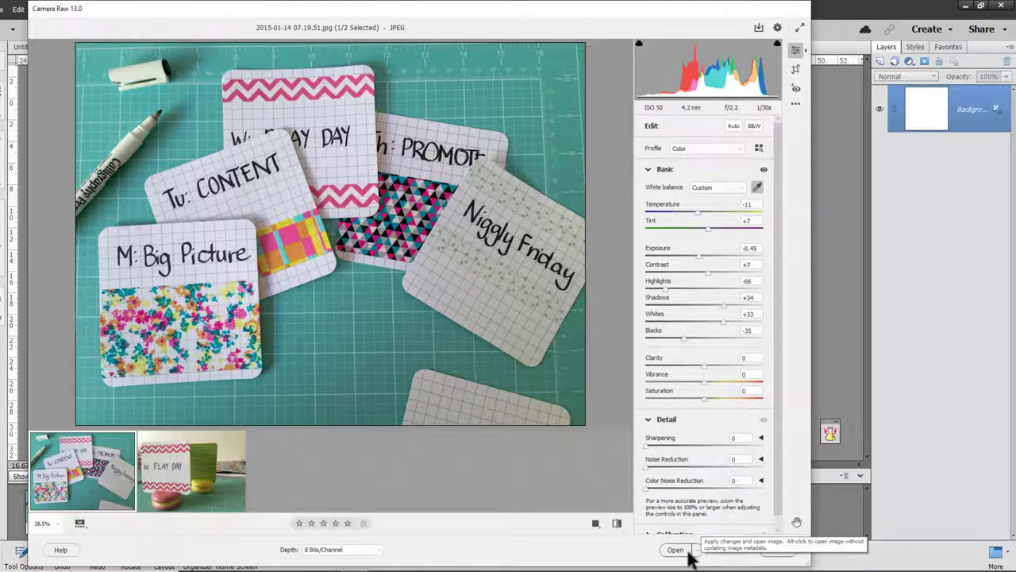
left_click(676, 549)
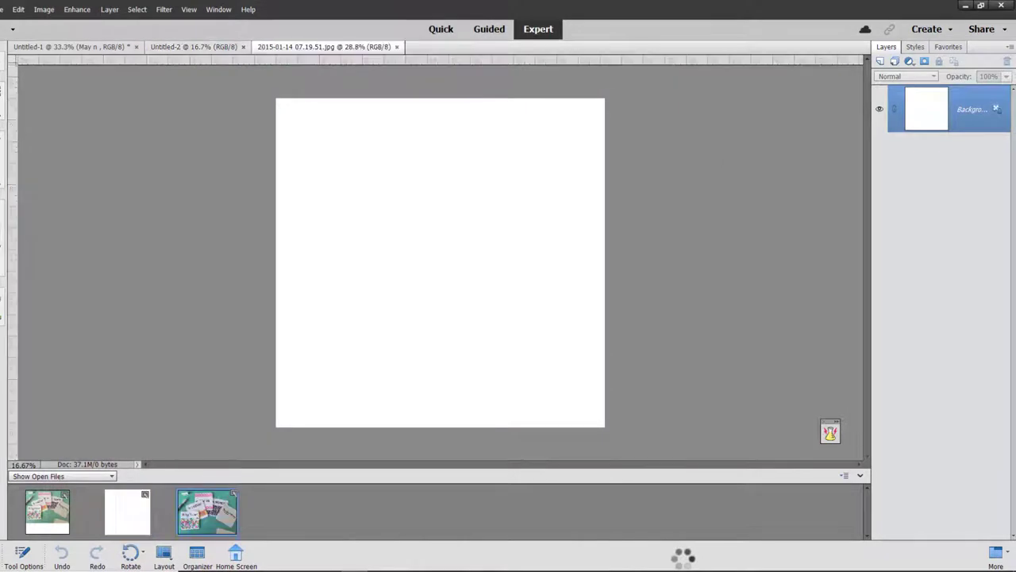
- Drag the task-card photo onto the blank Untitled-2 page and move it toward the top
left_click(326, 46)
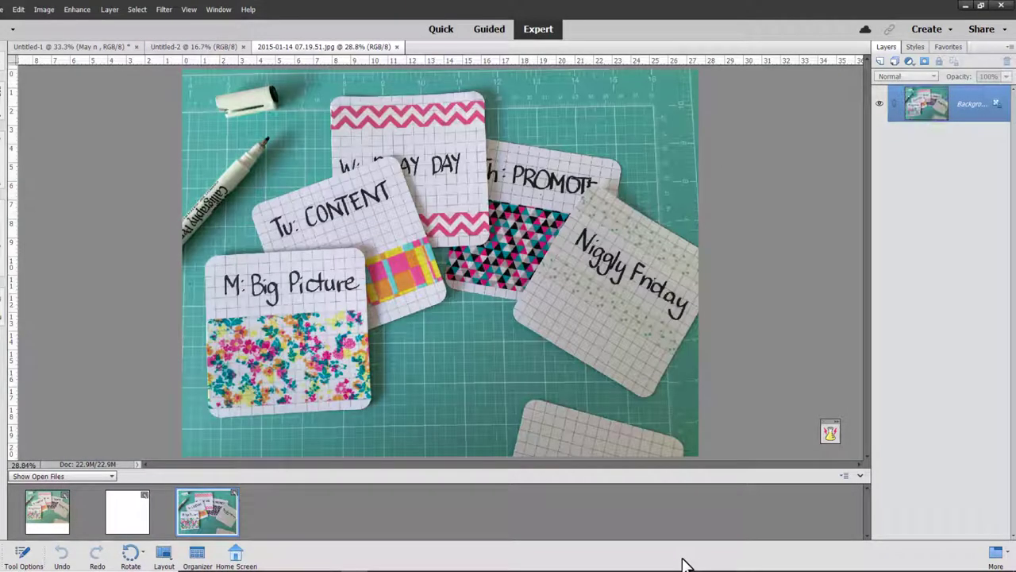
mouse_move(129, 512)
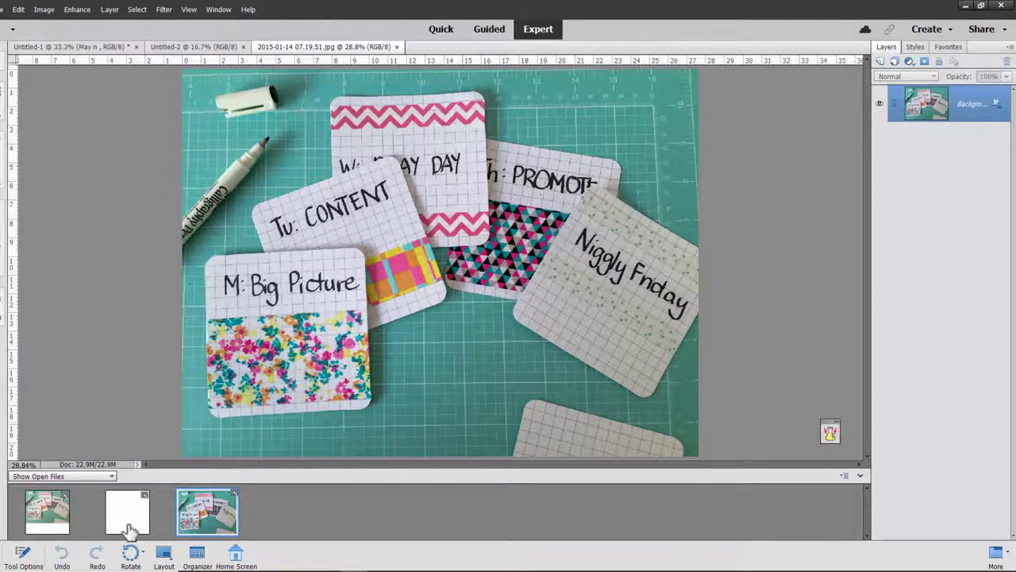
left_click(127, 510)
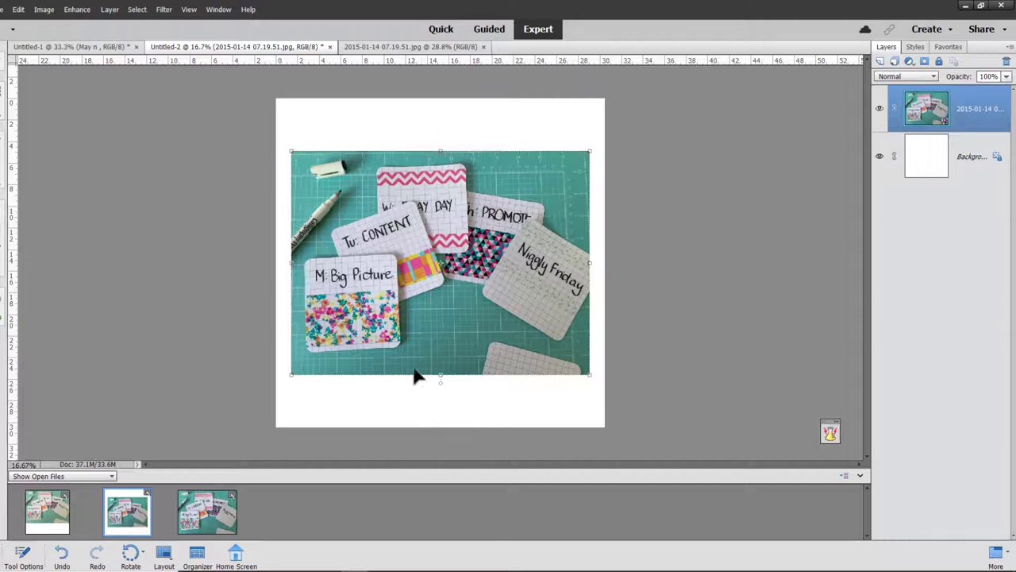
mouse_move(435, 333)
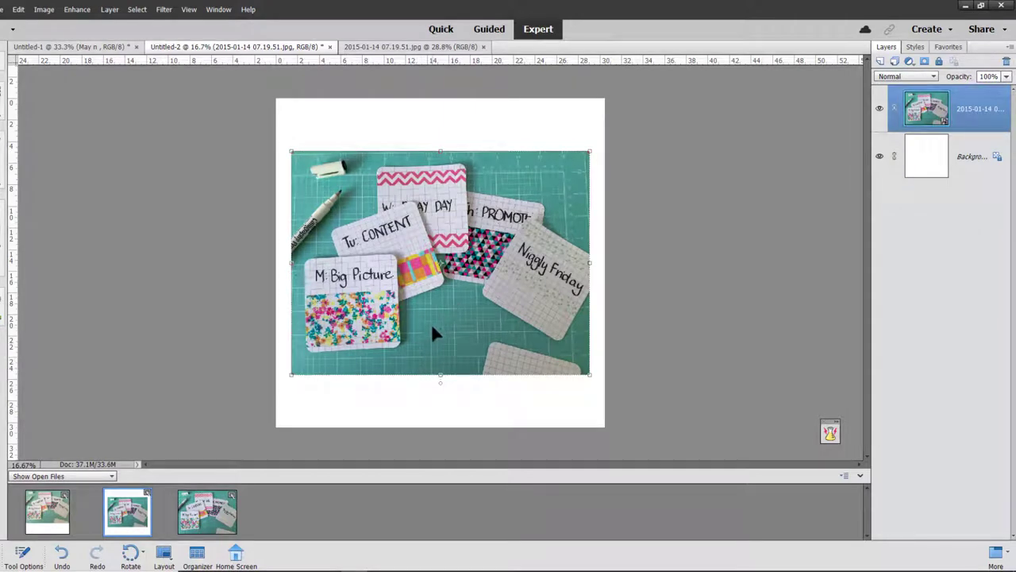
left_click_drag(433, 334, 432, 285)
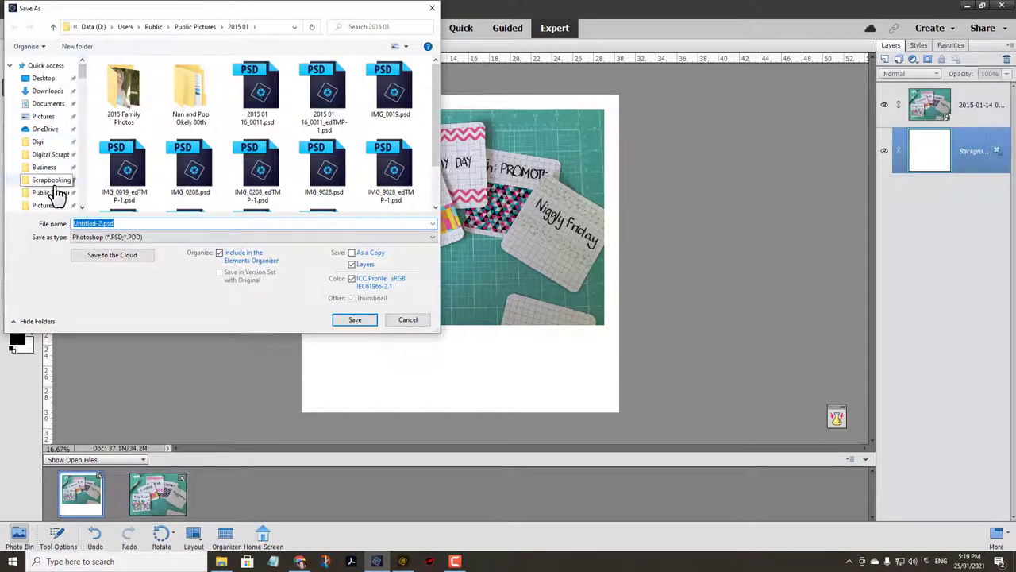
- Save the layout as '20210125 Set up for success.psd' in a new Scrapbooking/2021 Layouts folder
left_click(51, 180)
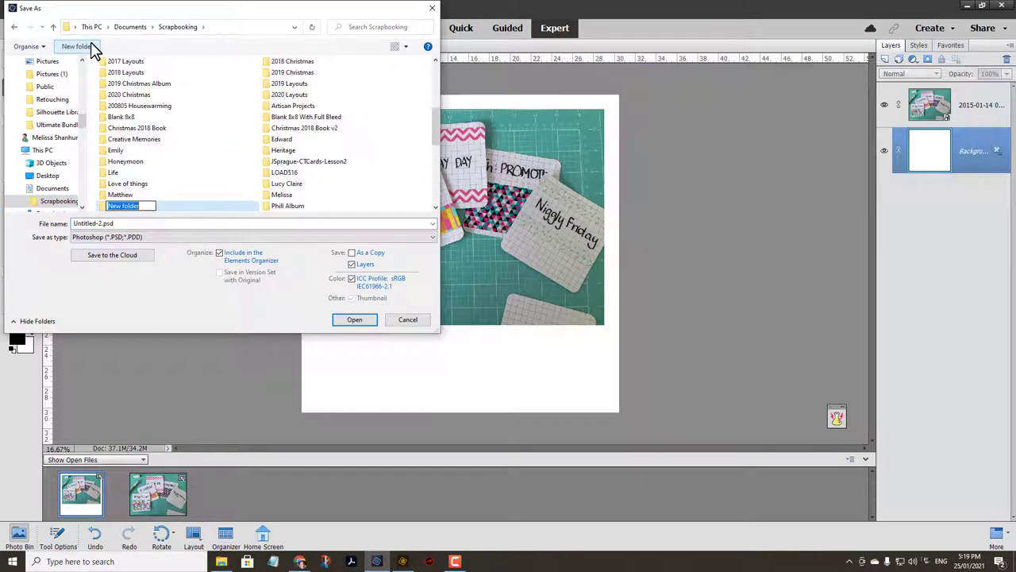
type("2021 Lay")
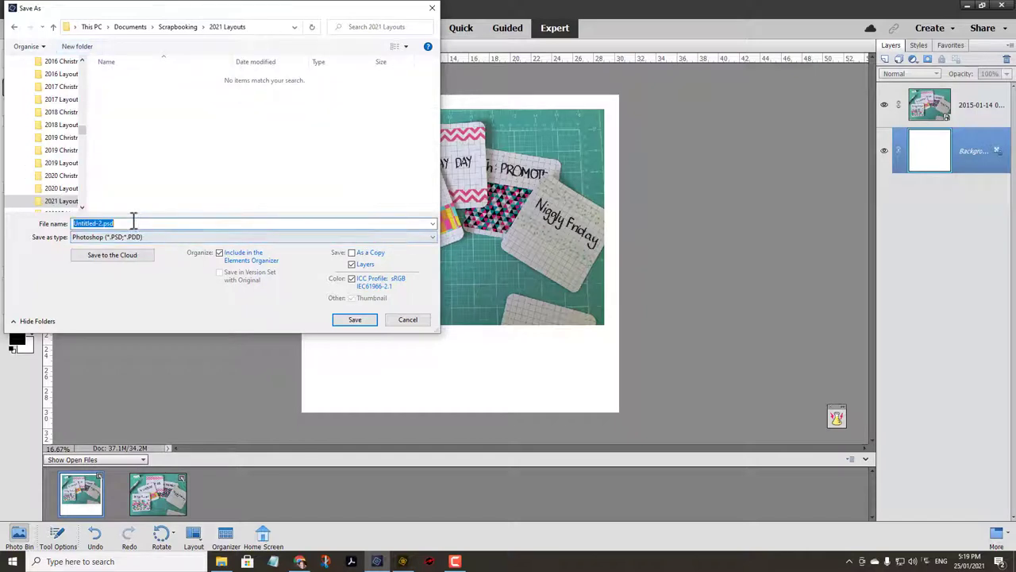
type("2021")
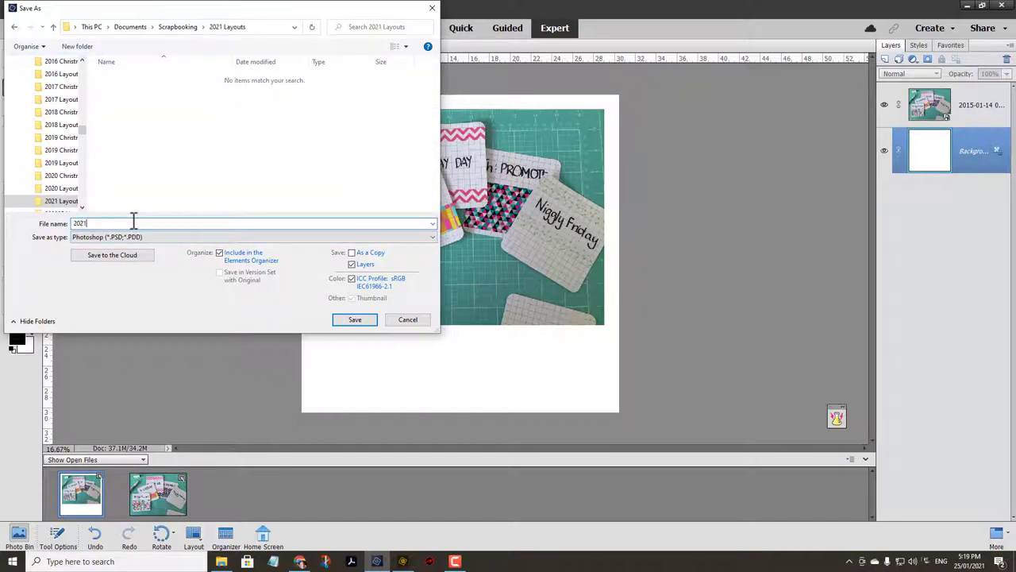
type("0125 Set")
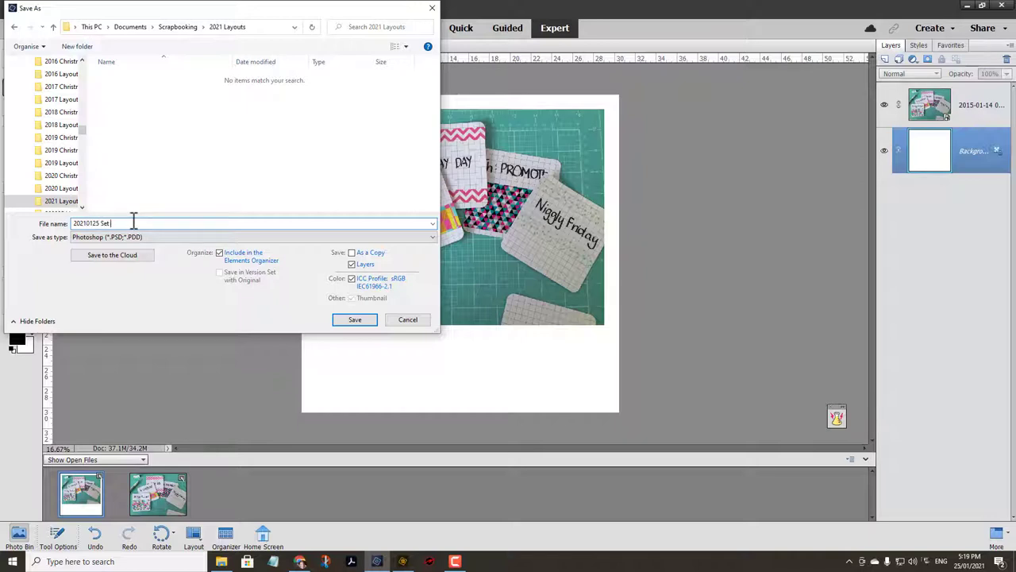
type("up for sd")
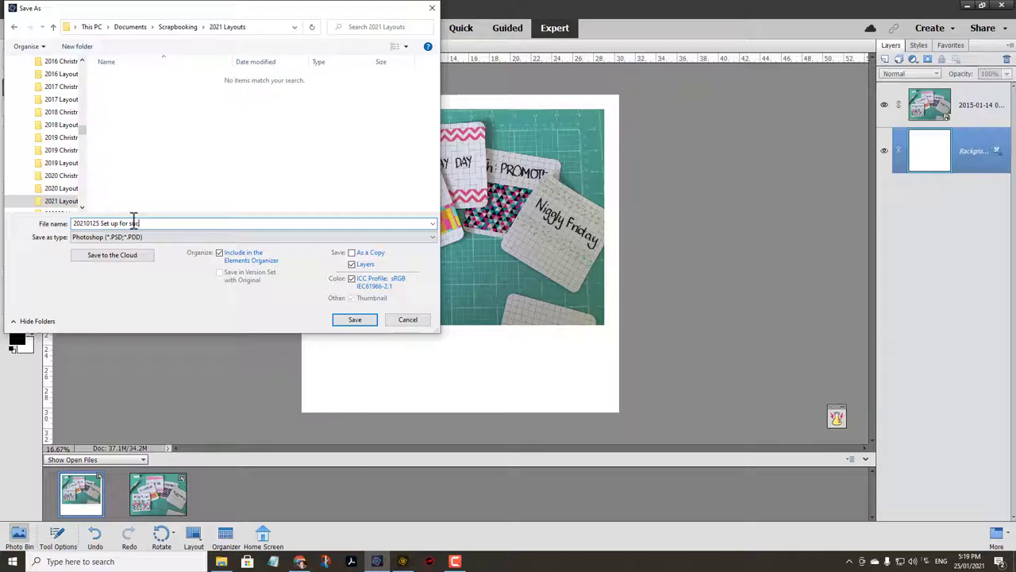
left_click(354, 319)
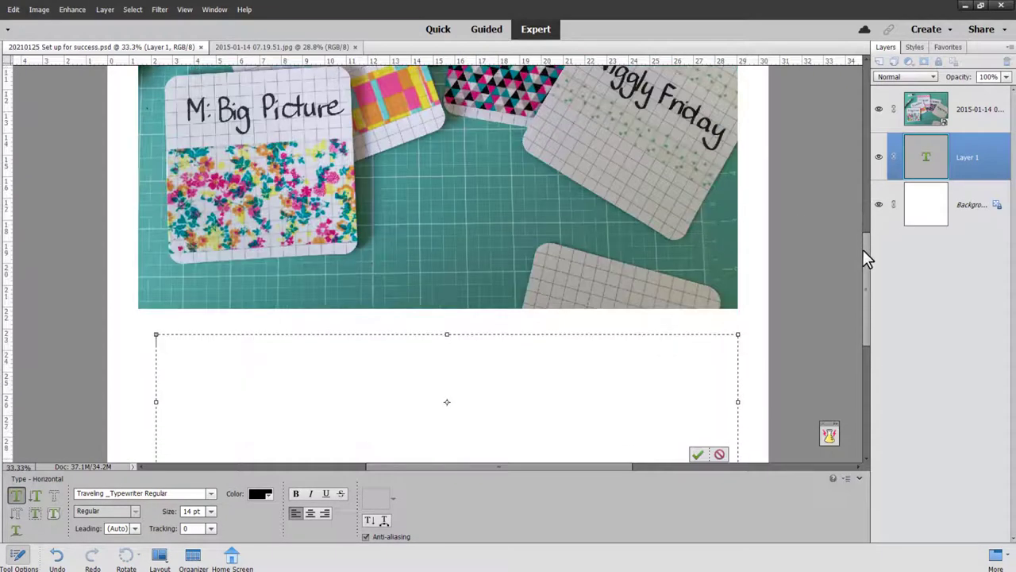
- Type the journaling opening 'Back in…' about taking a year off to fit business with life
type("Back in 2015 I wanted ot start m")
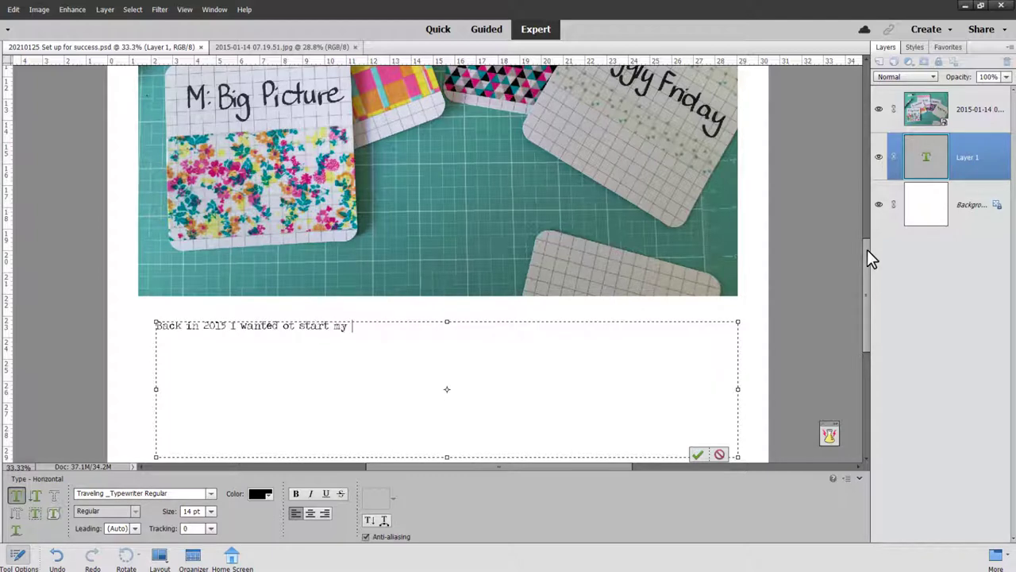
type("year off on the right ro")
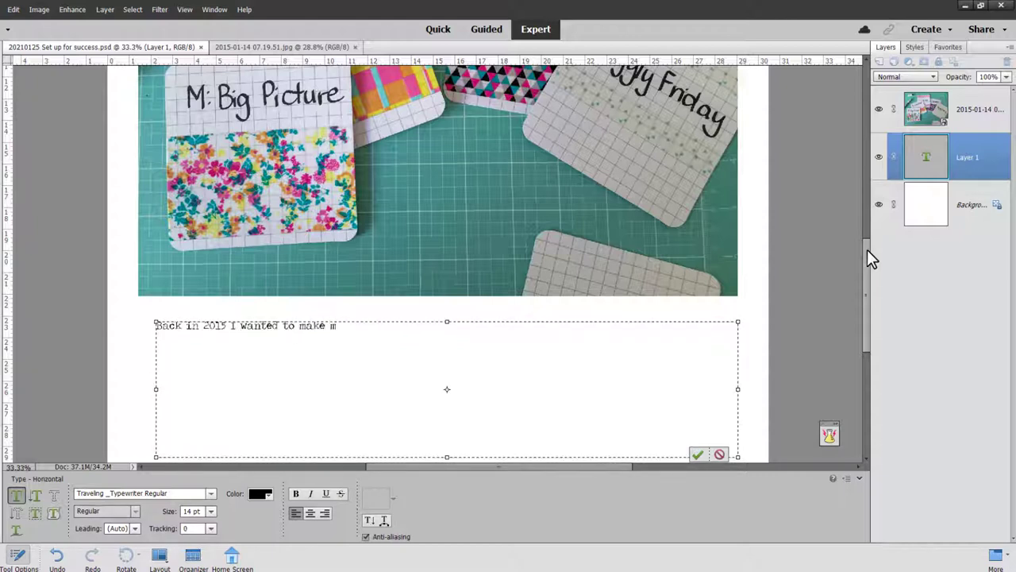
type("my business fit")
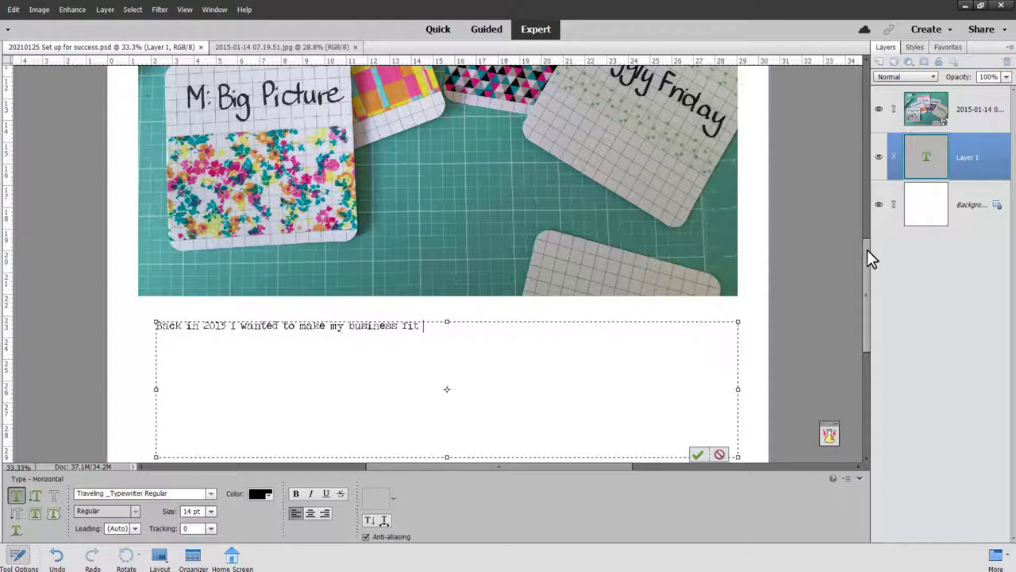
type("w")
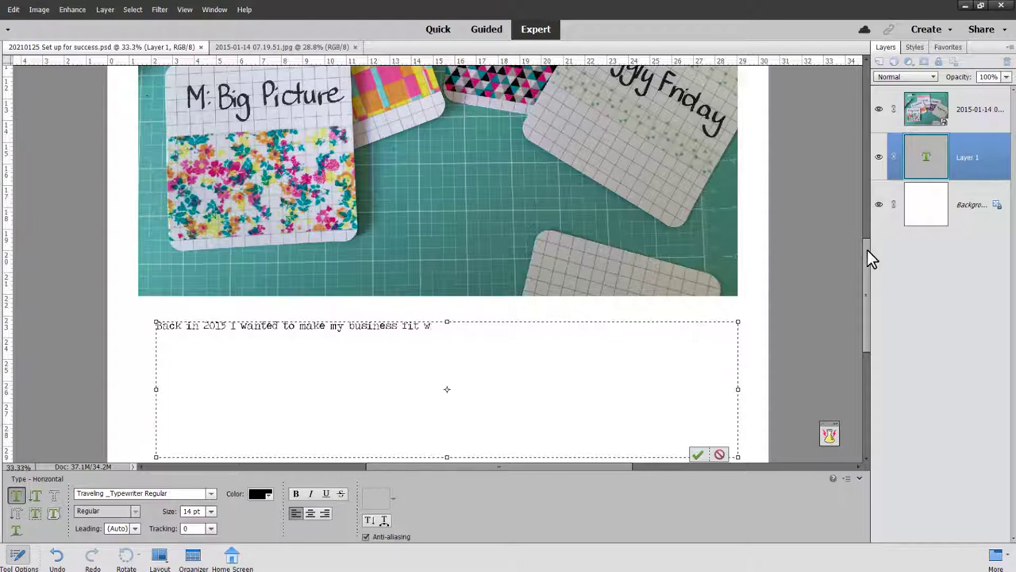
type("with my life. I'd")
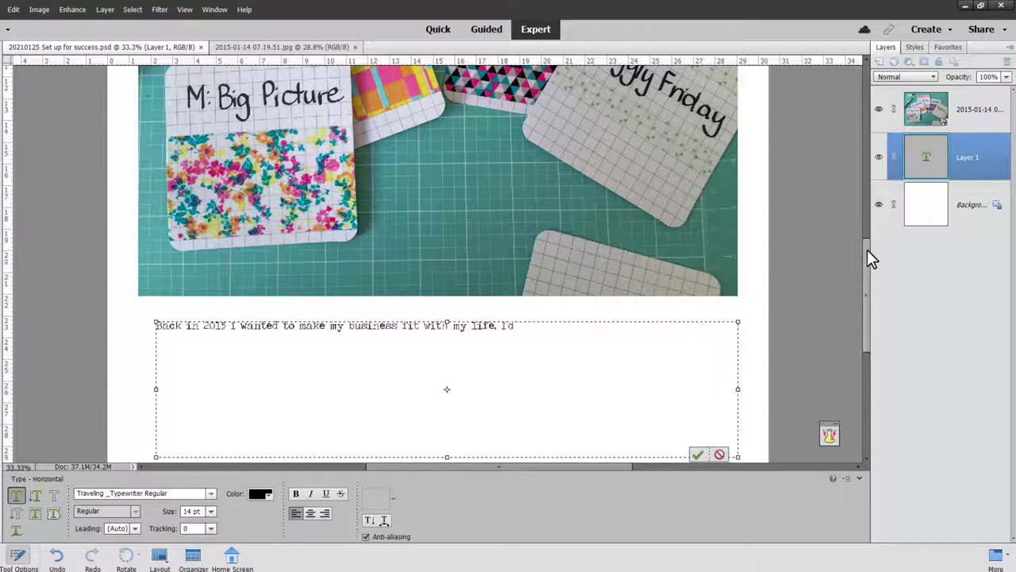
type("just taken")
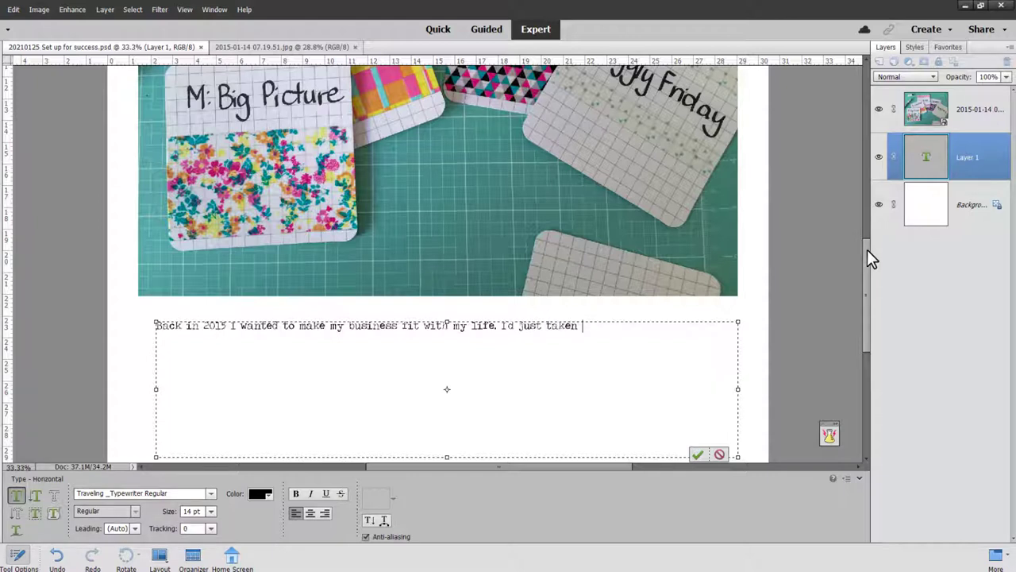
- Continue the journaling about getting on track and reaching the tasks that mattered most
double_click(530, 324)
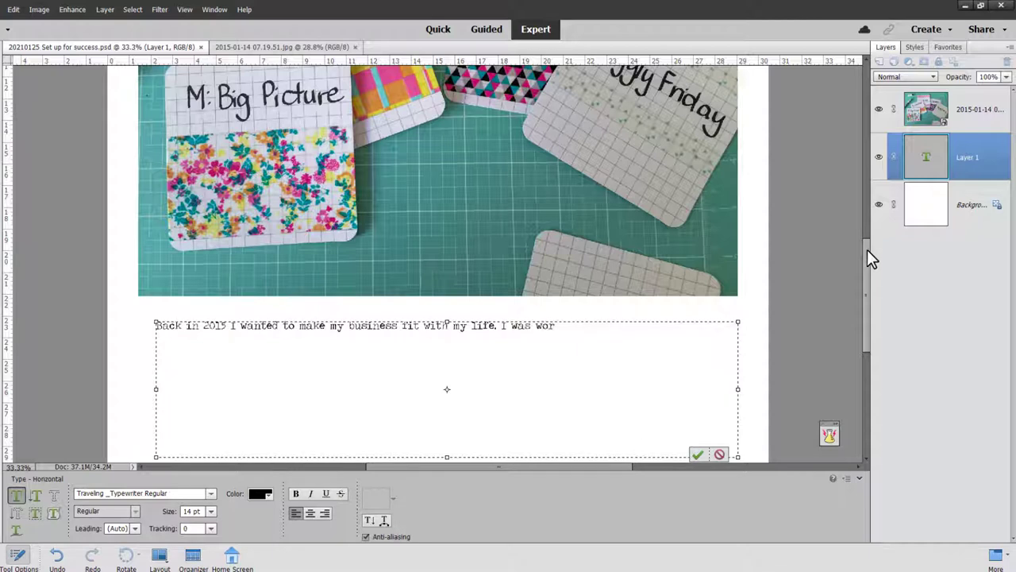
type("king")
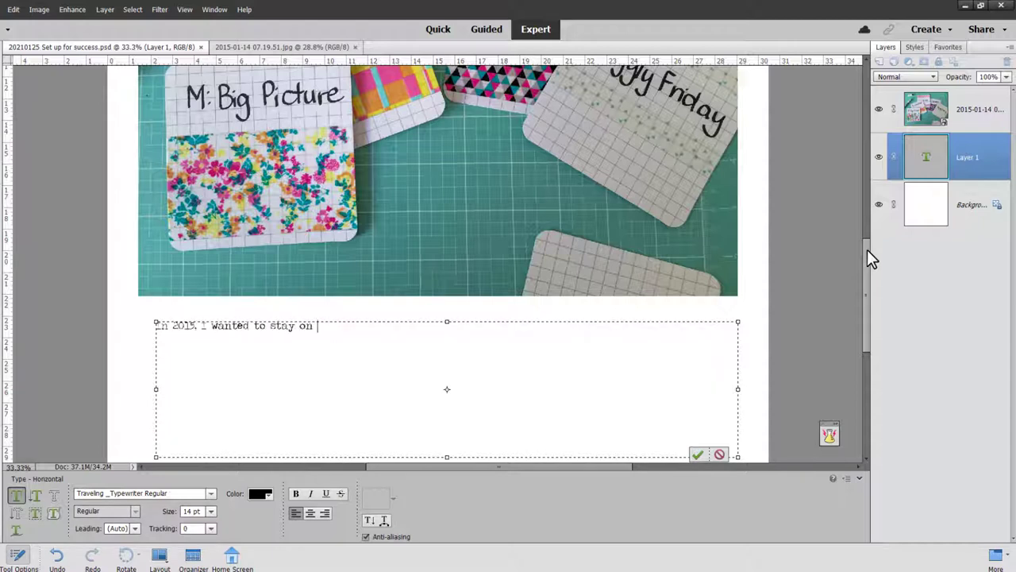
type("track with my business")
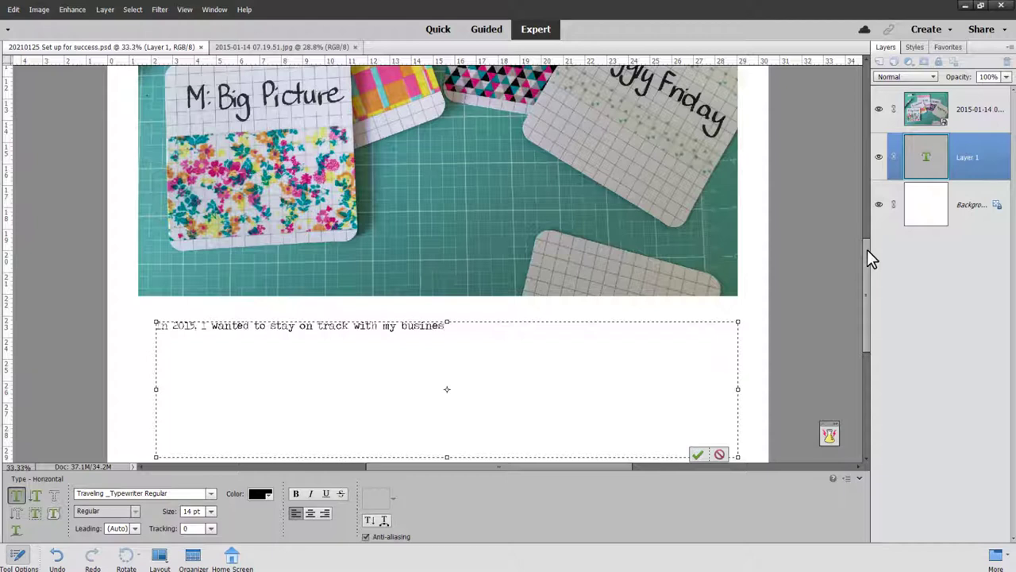
type(". I wash")
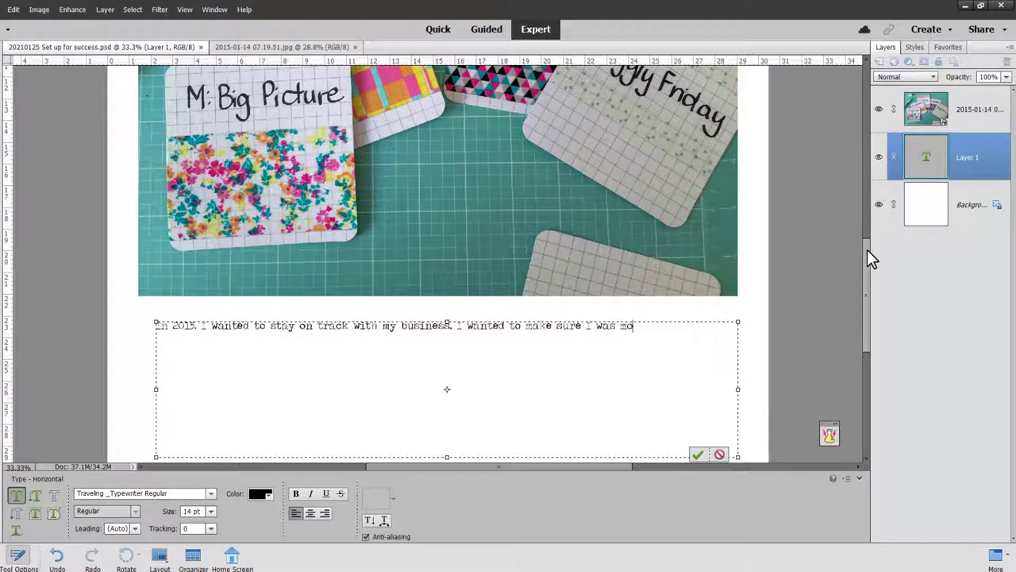
type("getting")
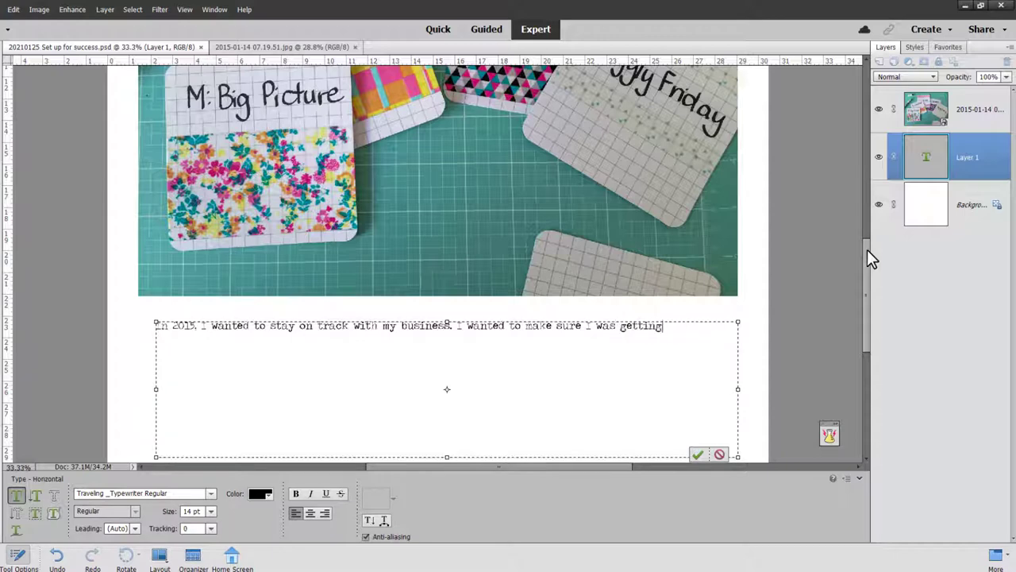
type("to the tasks that")
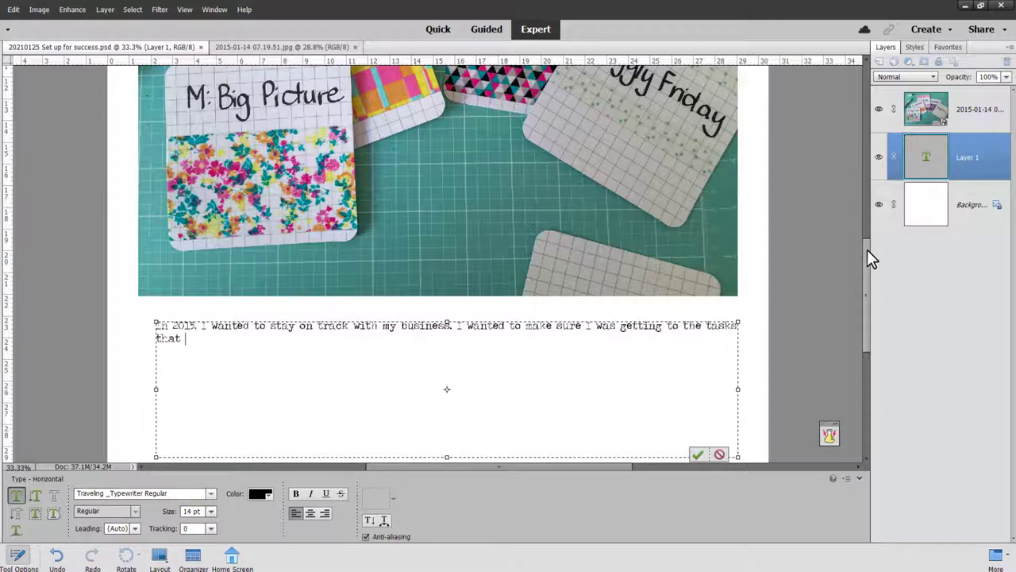
type("mattered most")
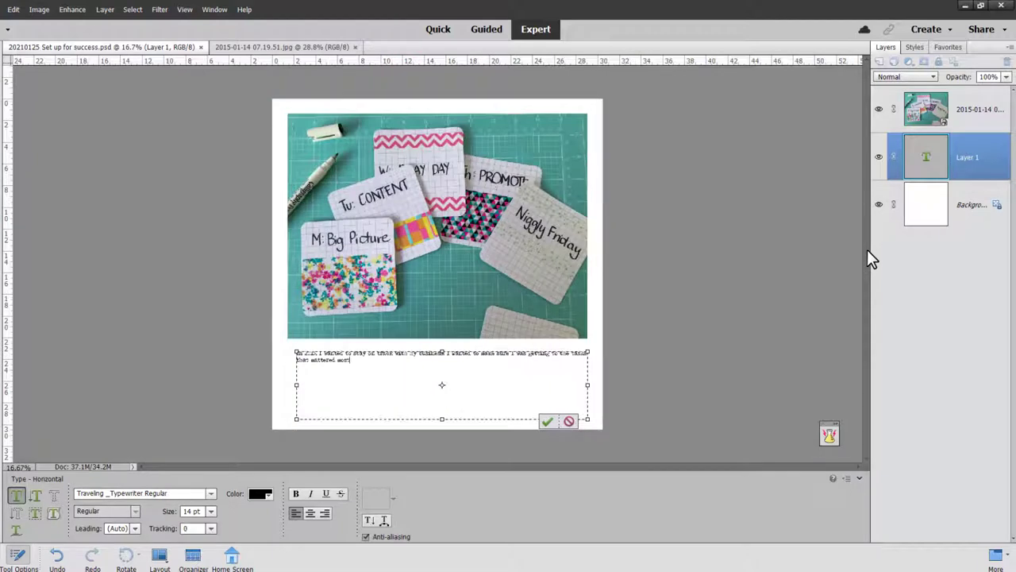
type("and have time for myself as well. So I cam")
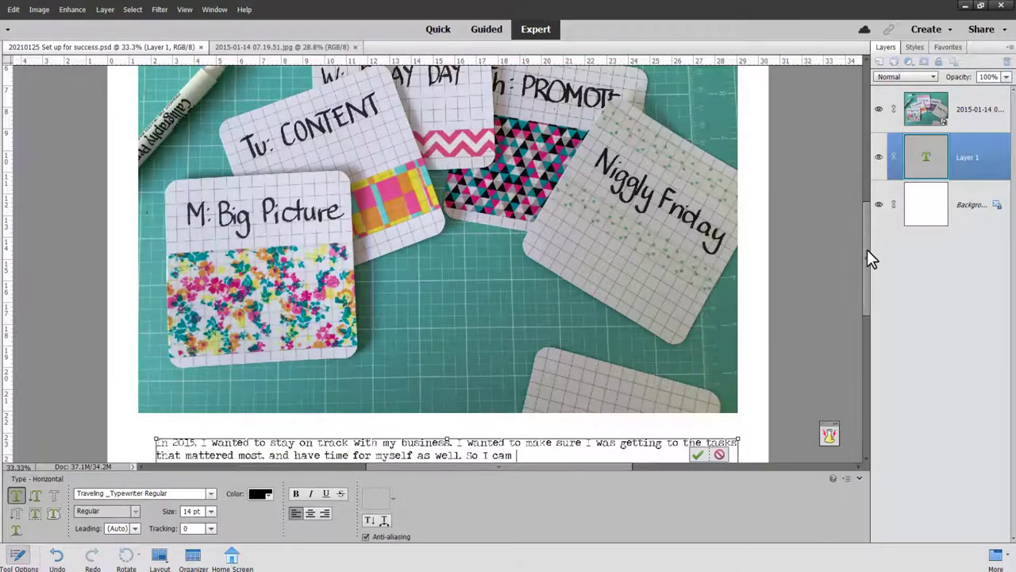
- Finish the journaling about the theme-days idea, 'To this day…' and 'In 2021,', revising the last sentence
type("e up with the idea of")
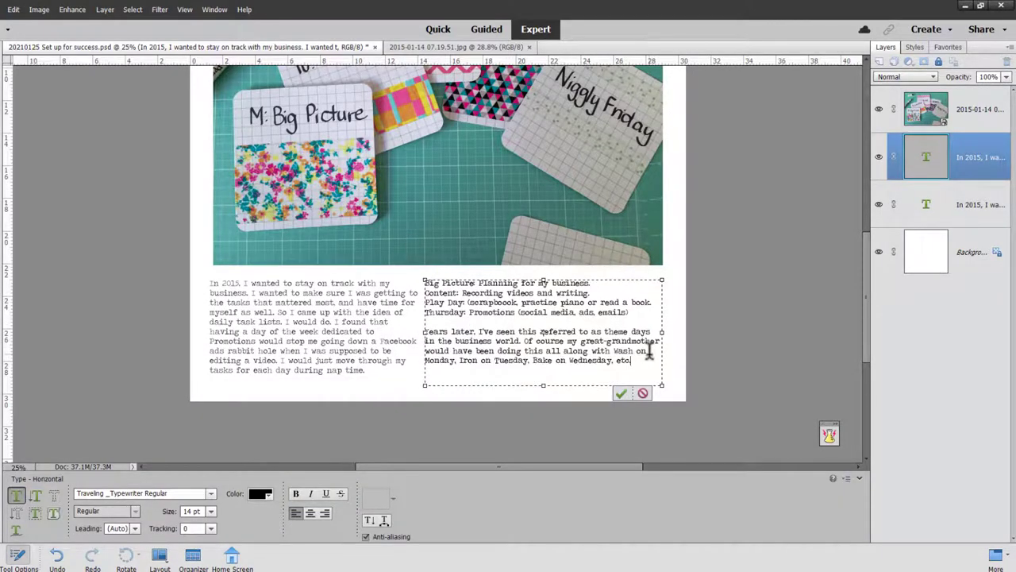
type("To this day, theme")
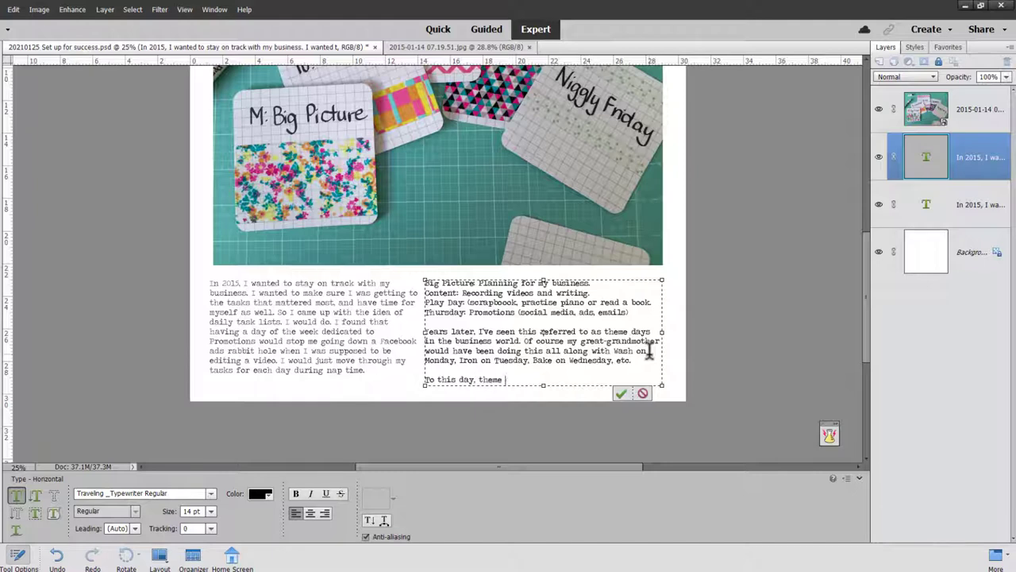
type("days help me keep my business")
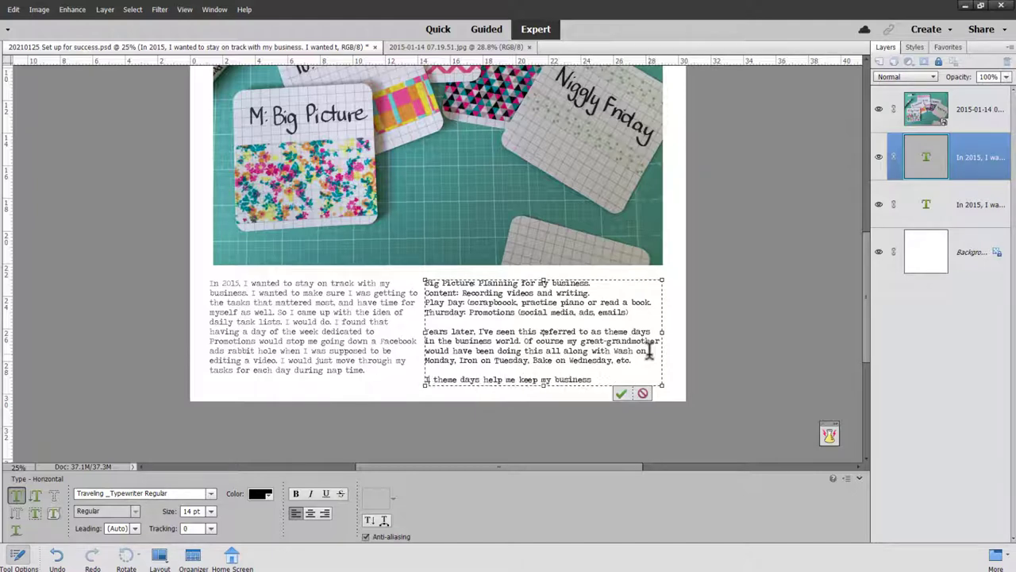
type("In 2021,")
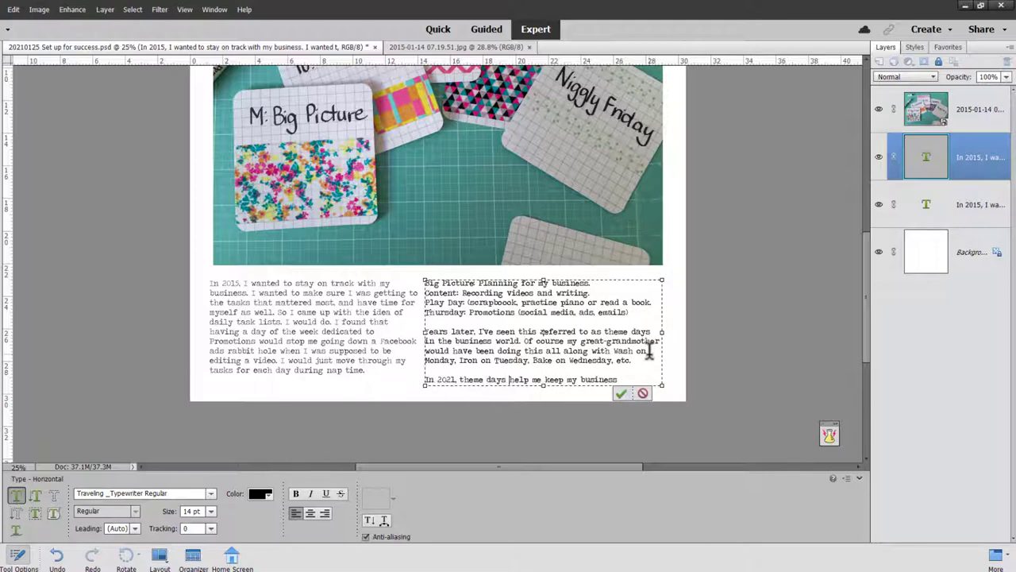
left_click(622, 393)
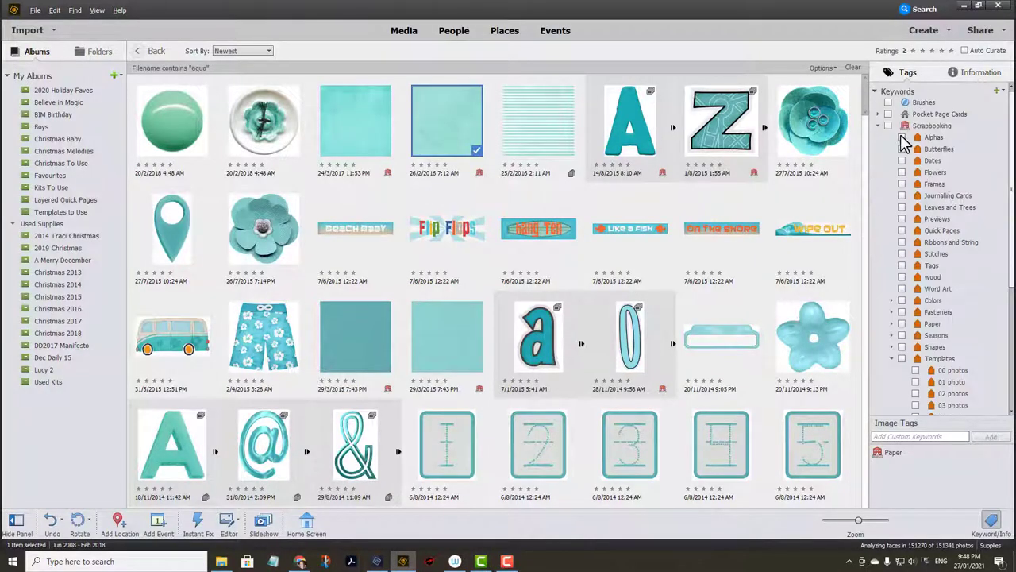
- Filter by the Alphas tag and select the plain white letter PNGs, including K, M, O, T and W
left_click(934, 136)
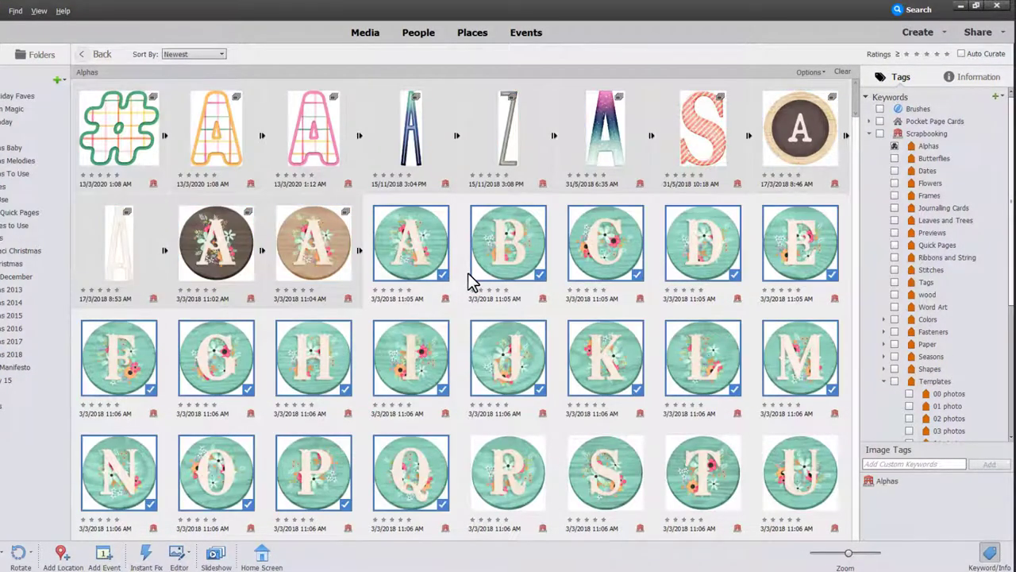
scroll("down", 3)
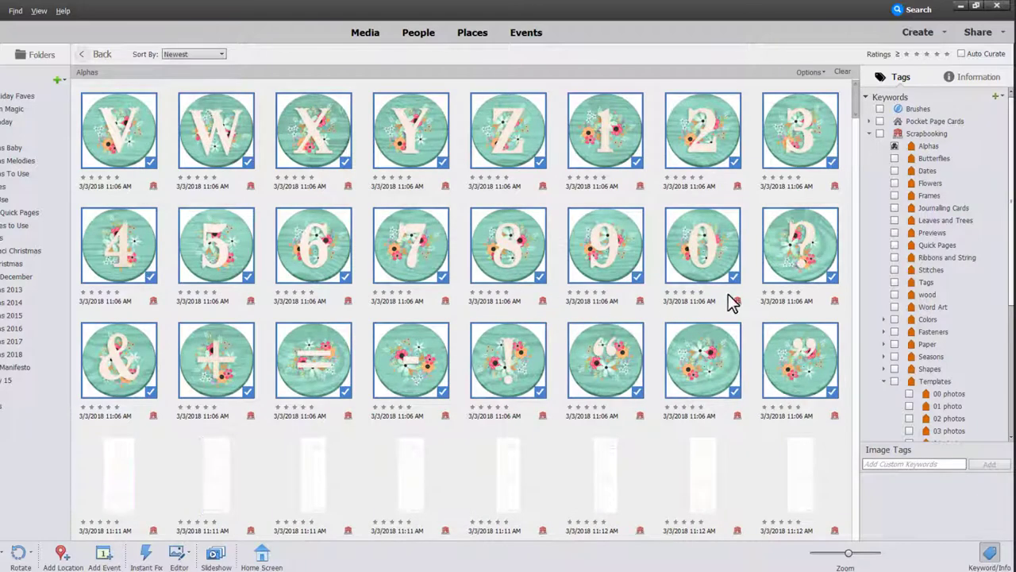
right_click(702, 247)
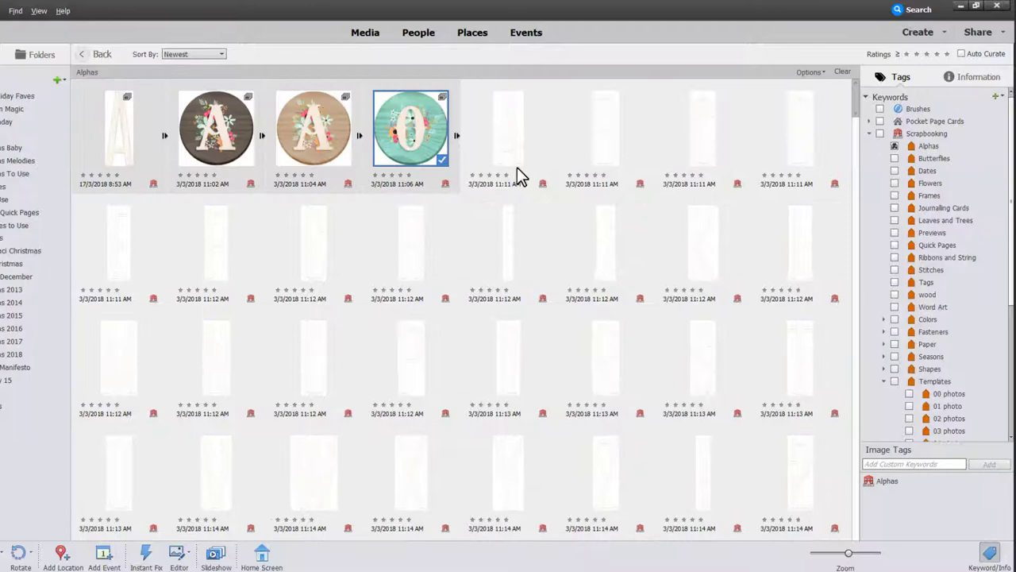
scroll("down", 3)
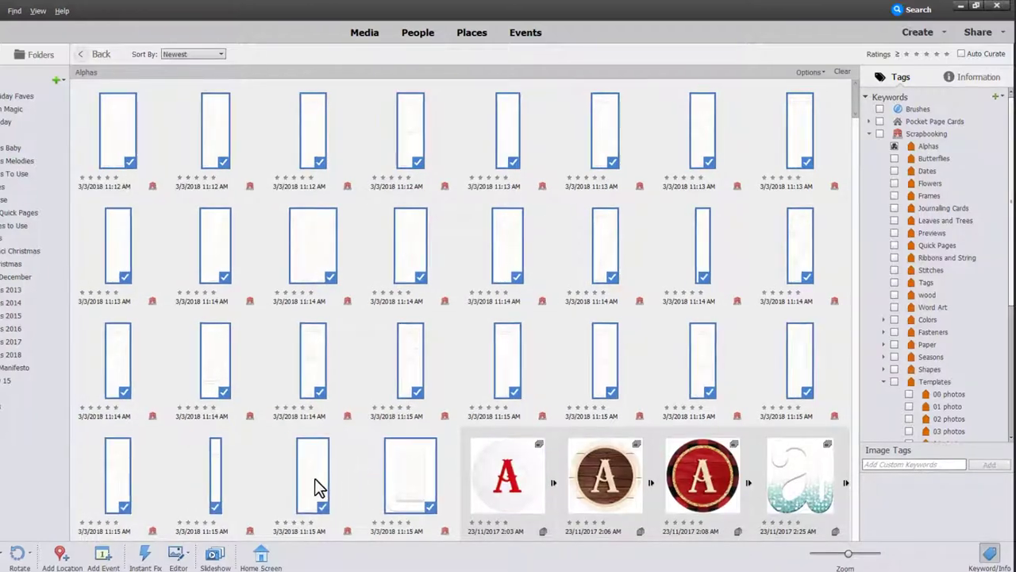
right_click(312, 476)
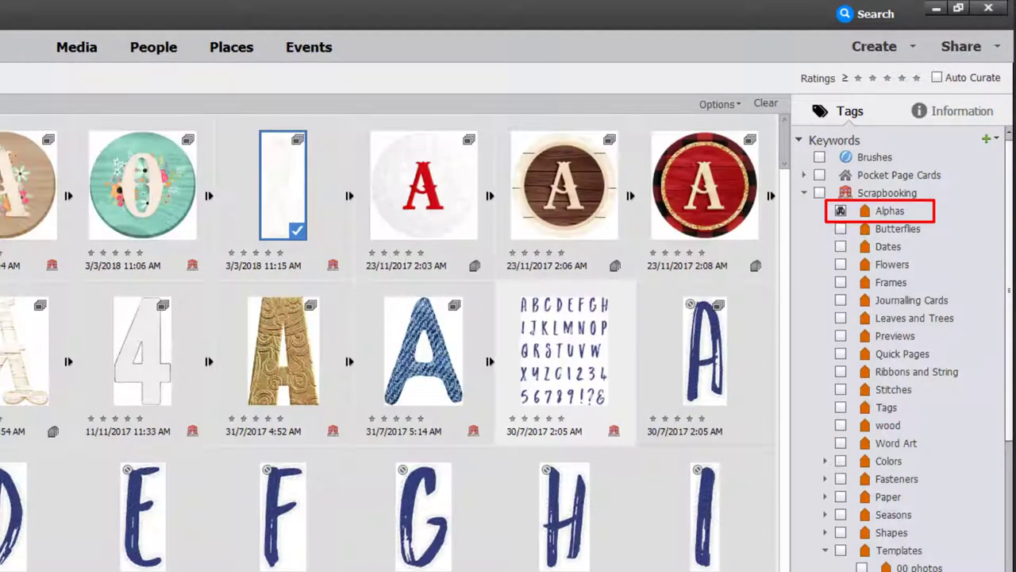
mouse_move(310, 262)
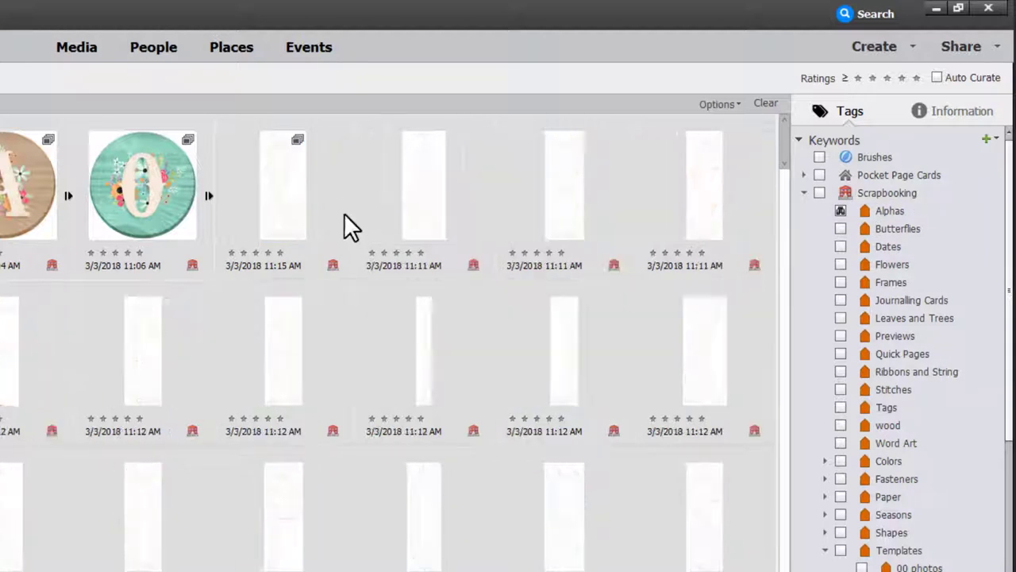
left_click(424, 184)
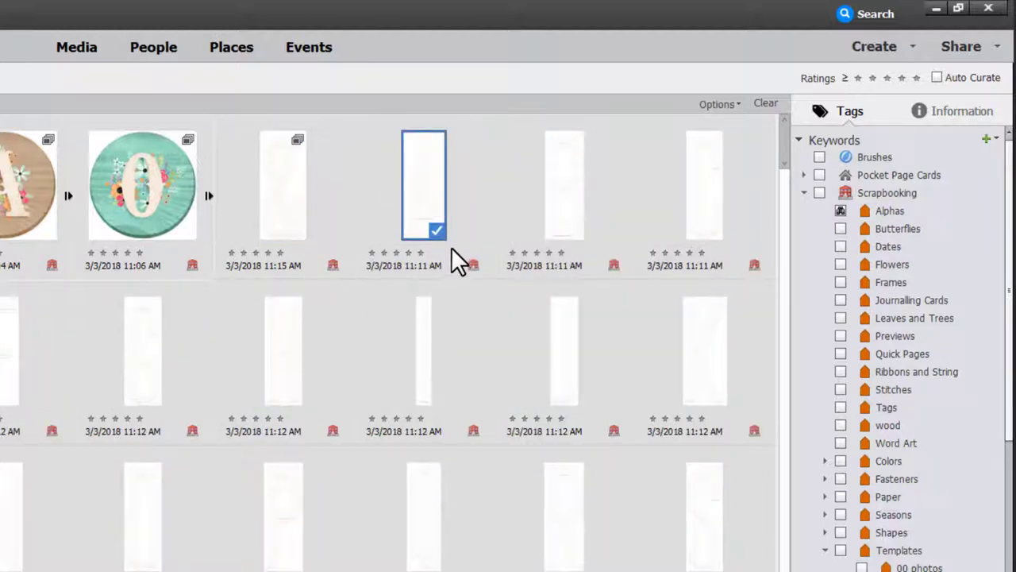
mouse_move(262, 238)
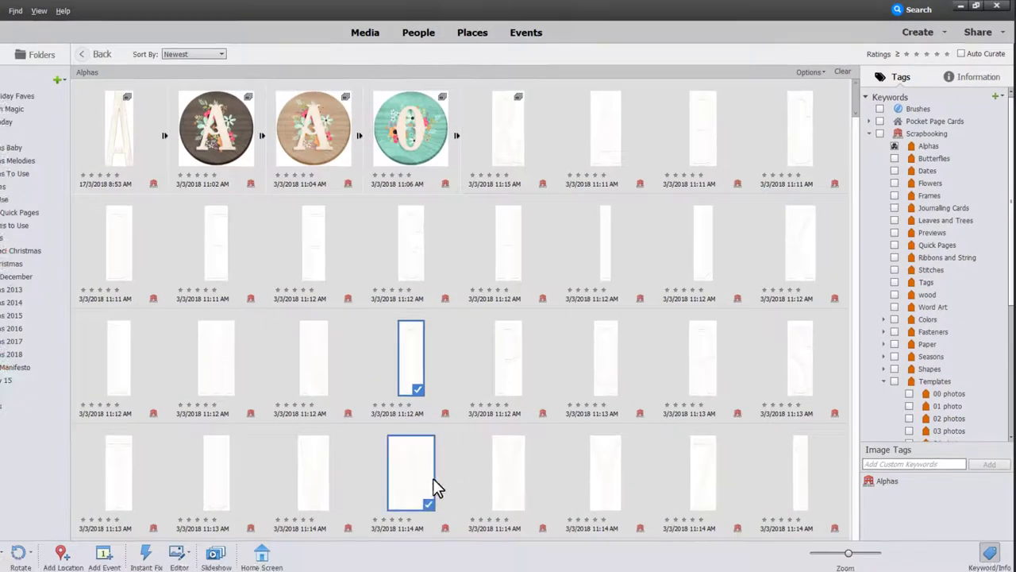
left_click(799, 242)
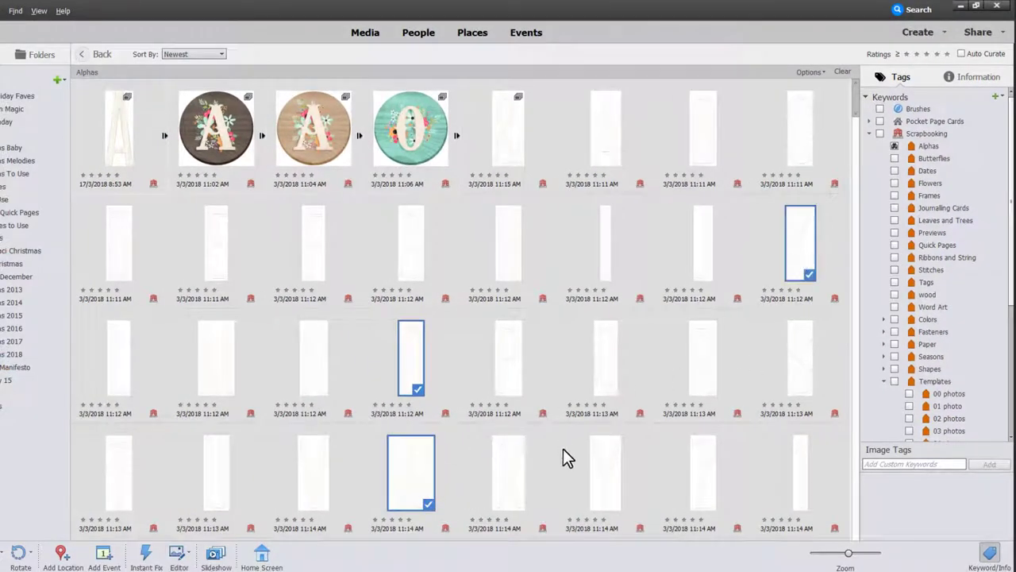
left_click(119, 472)
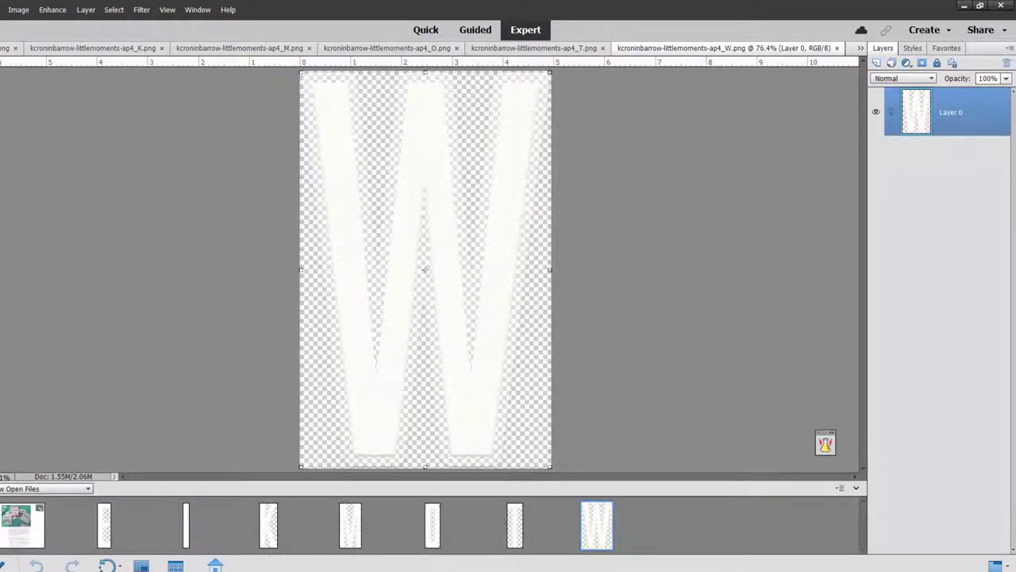
- Return to the journaling layout and add the white letter O from the Photo Bin
left_click(22, 524)
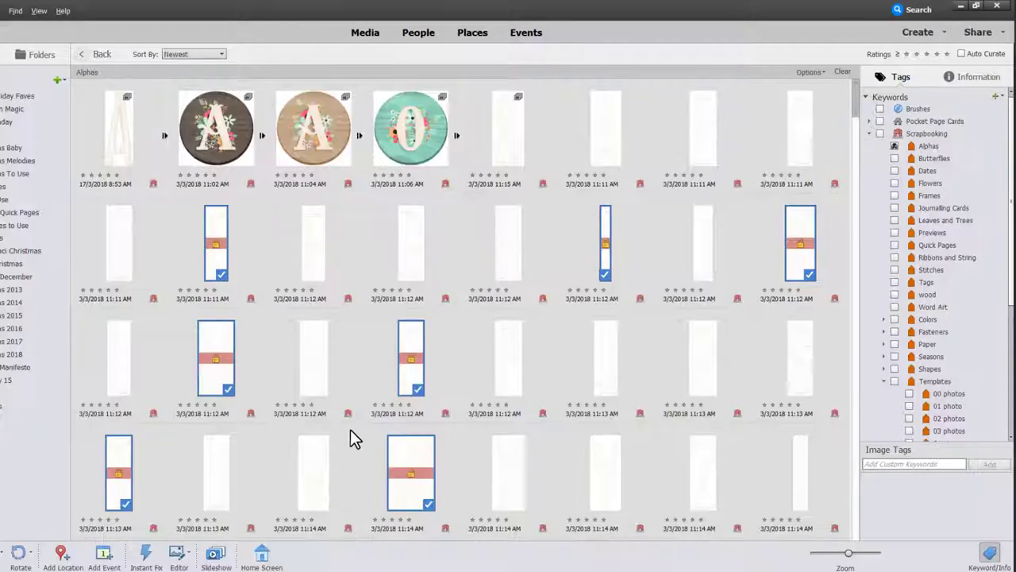
left_click(703, 357)
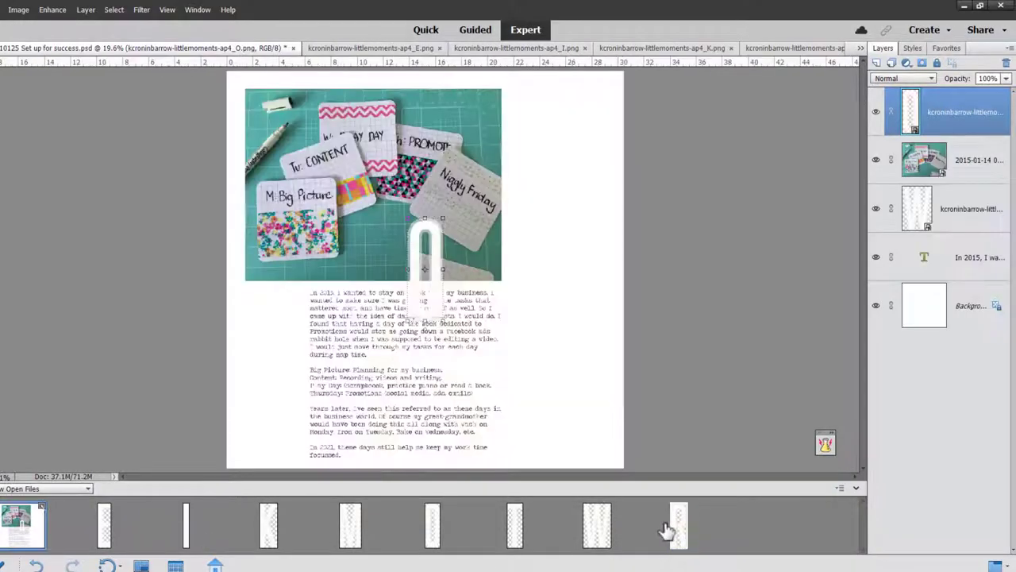
left_click(187, 524)
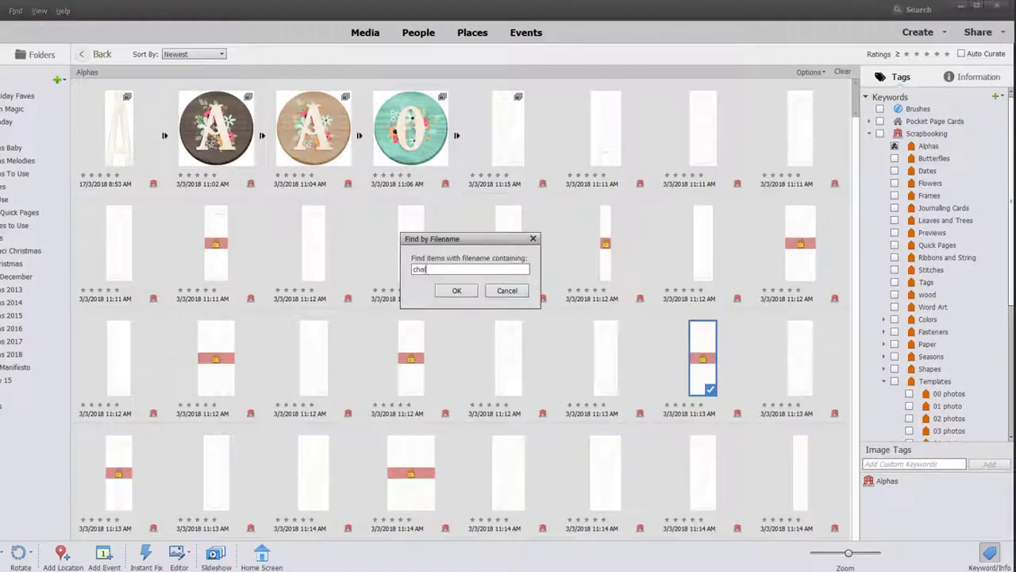
- Search filenames for 'chalk' and open WZ_ChalkPaper2.jpg in the Editor
left_click(456, 290)
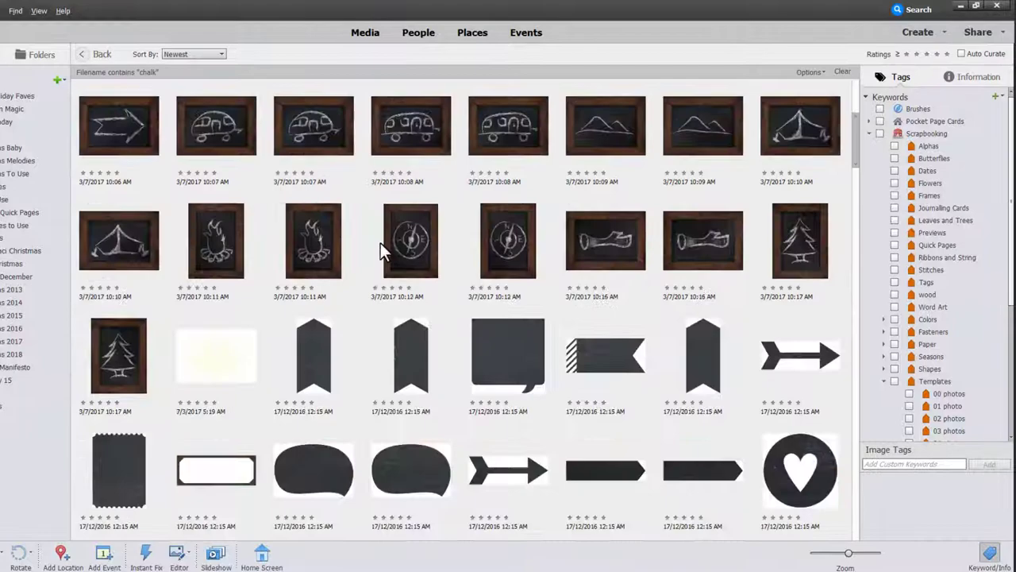
scroll("down", 3)
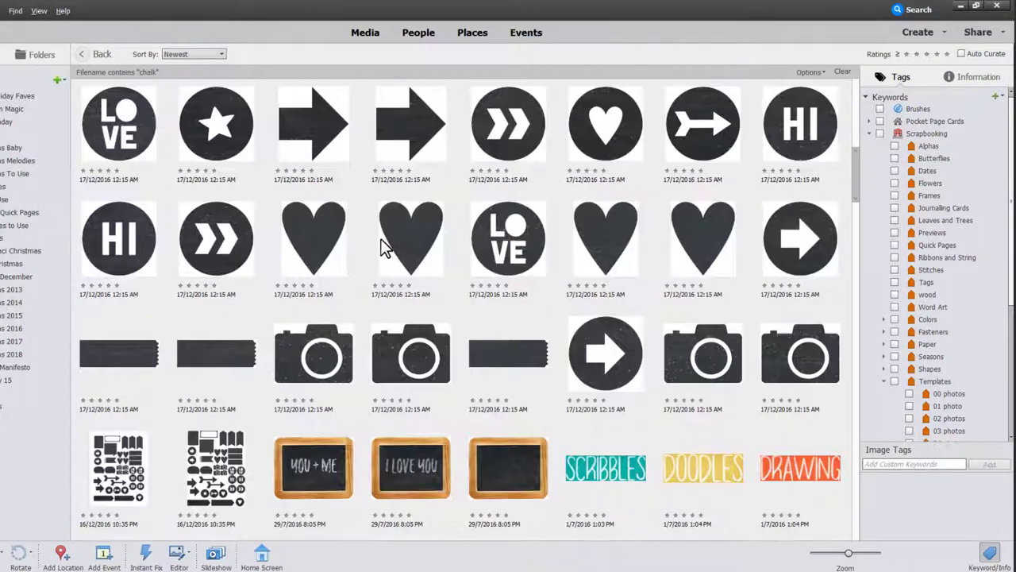
scroll("down", 3)
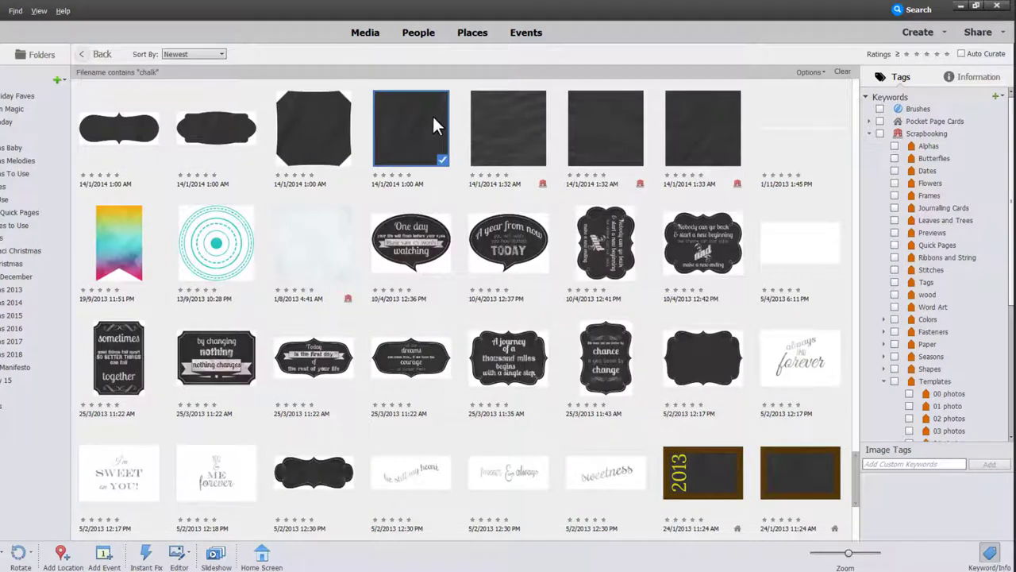
left_click(978, 76)
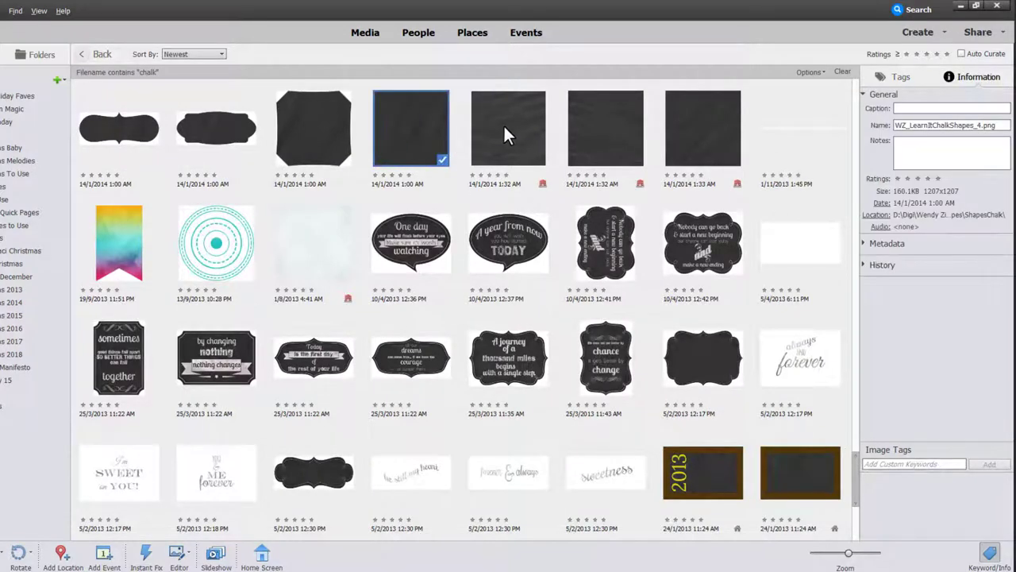
left_click(605, 127)
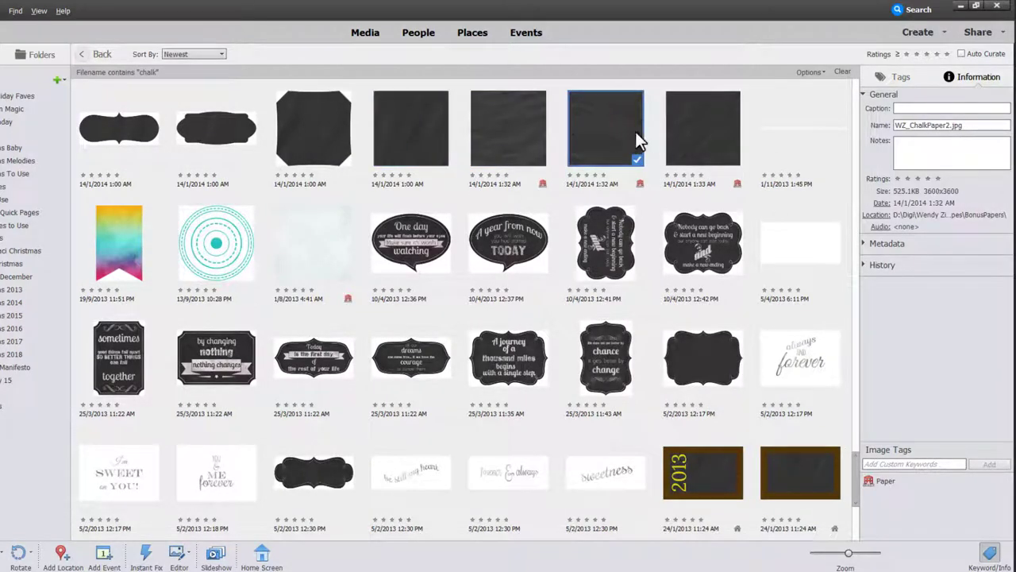
double_click(605, 128)
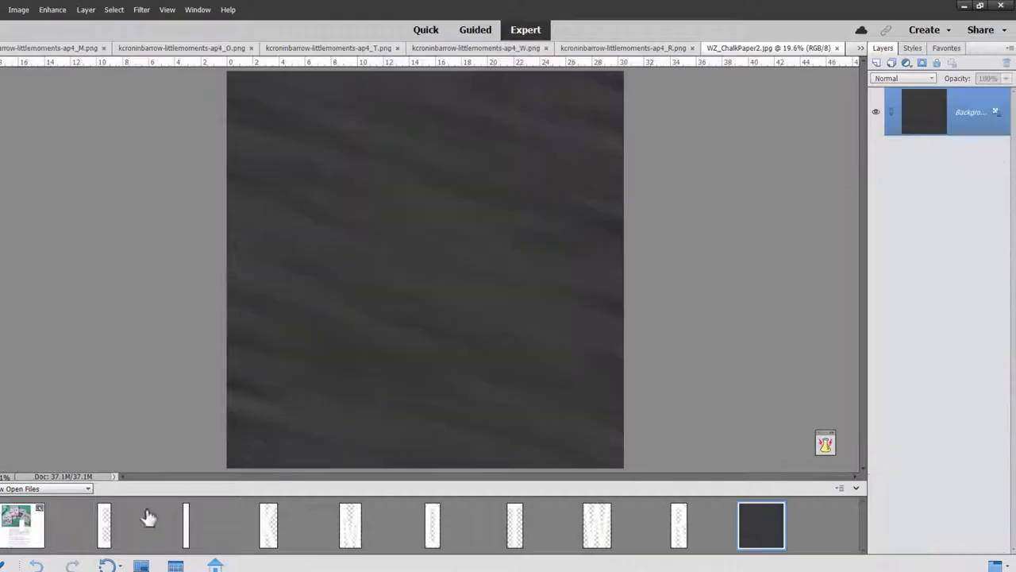
- Add the chalk paper as the bottom layer and arrange the letter layers to spell WORK TIME
left_click(22, 524)
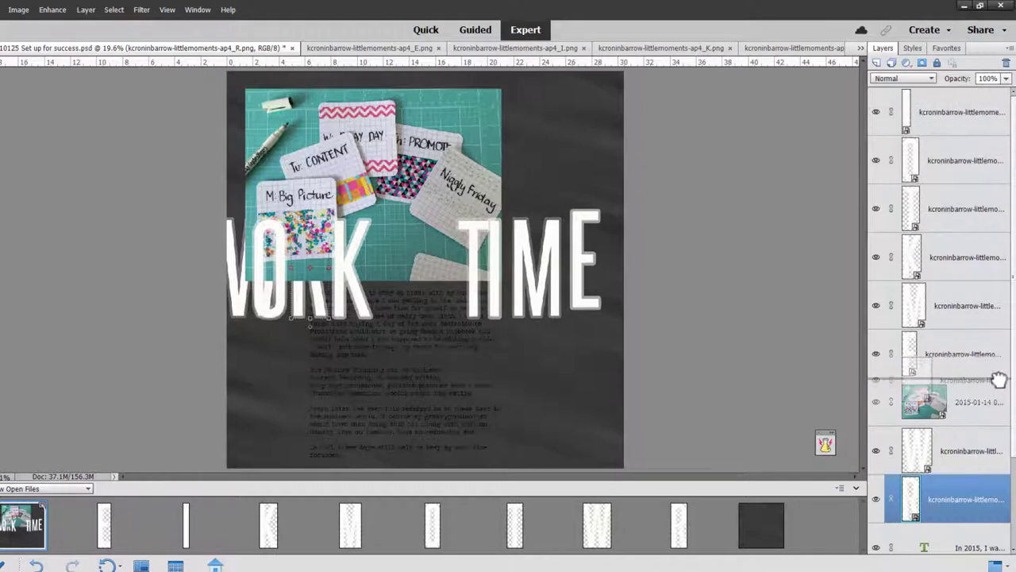
left_click(965, 402)
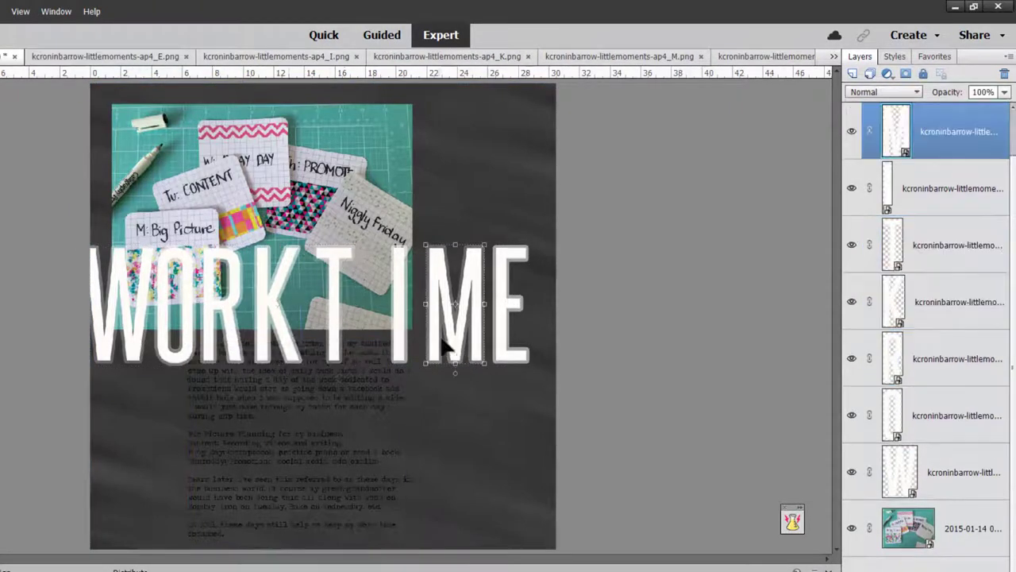
- Group and shrink the WORK TIME letters, enlarge the photo, and paint-bucket the background teal
left_click(945, 188)
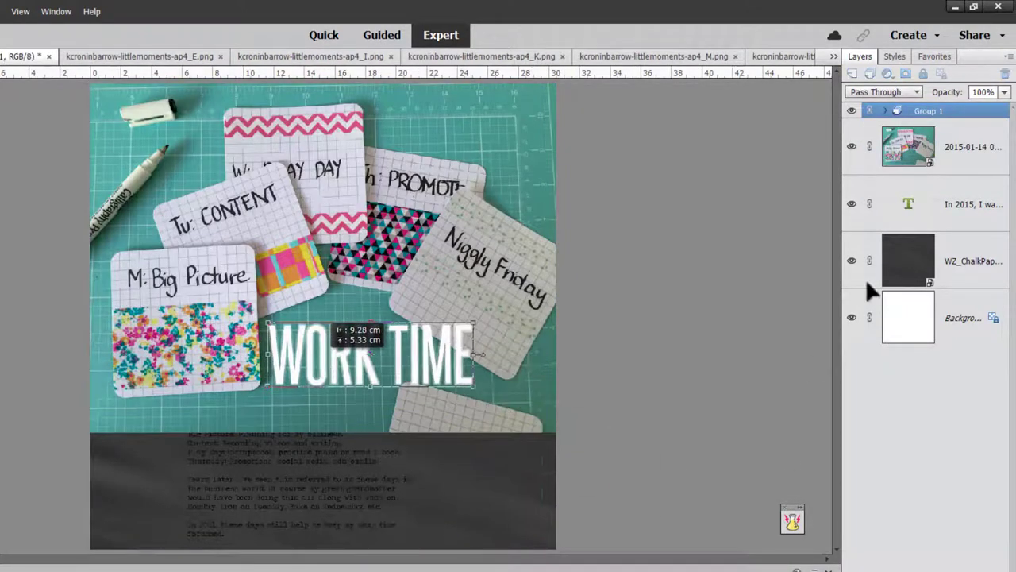
left_click(1007, 56)
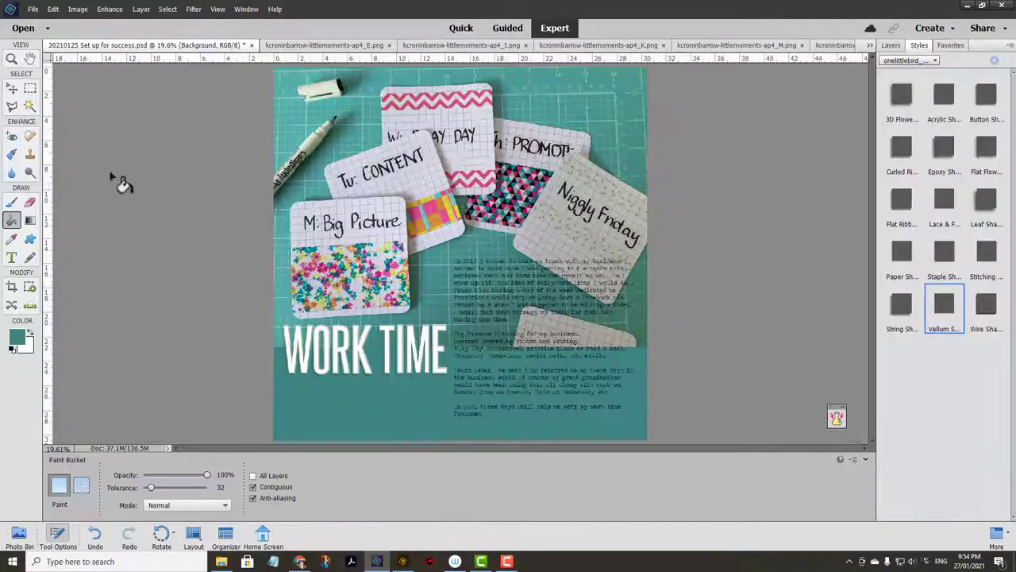
- Switch to the Organizer to search filenames for 'ruler' embellishments
left_click(11, 257)
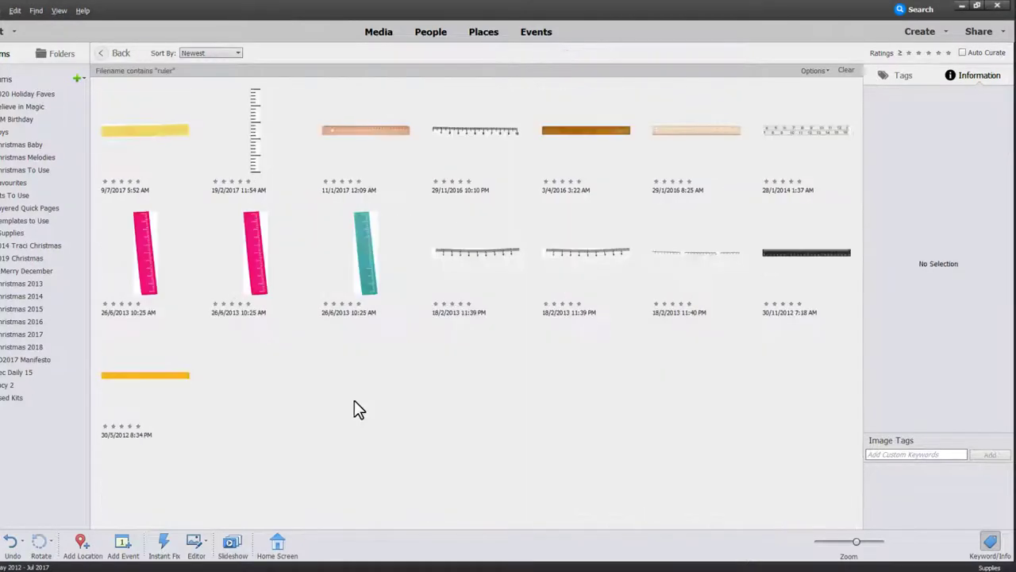
- Compare the ruler embellishments, stepping through them at full size
left_click(475, 129)
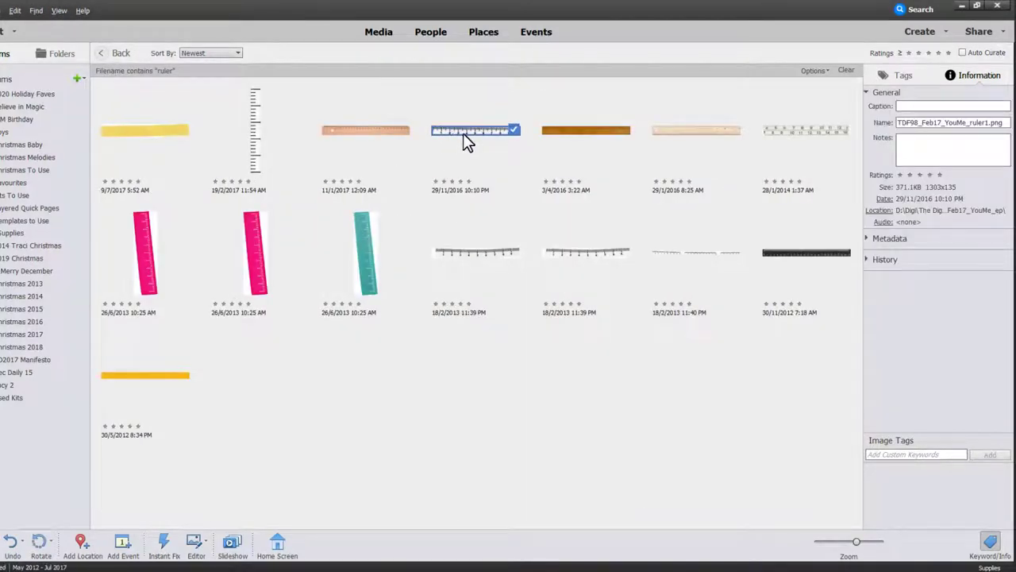
mouse_move(580, 178)
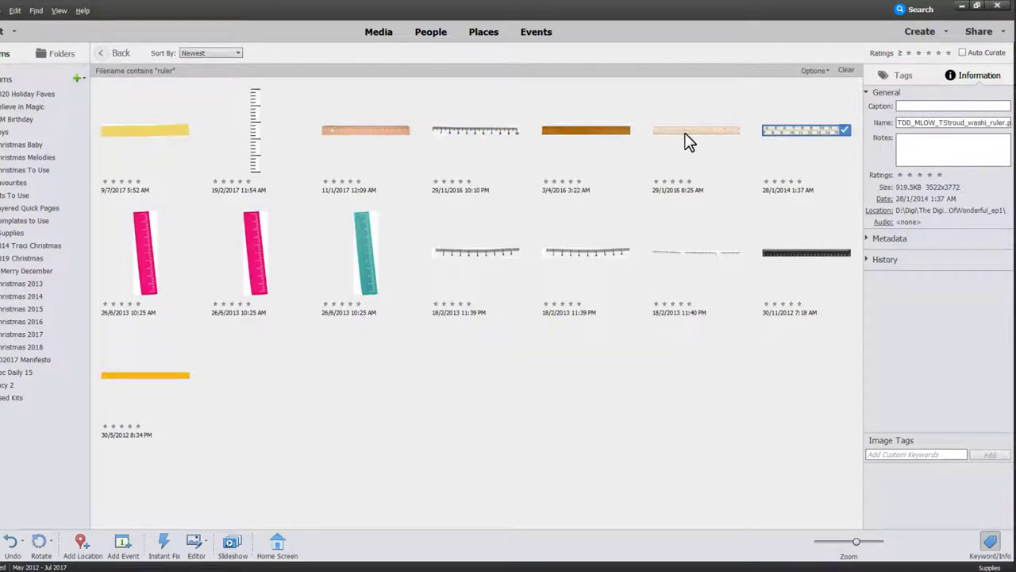
left_click(696, 130)
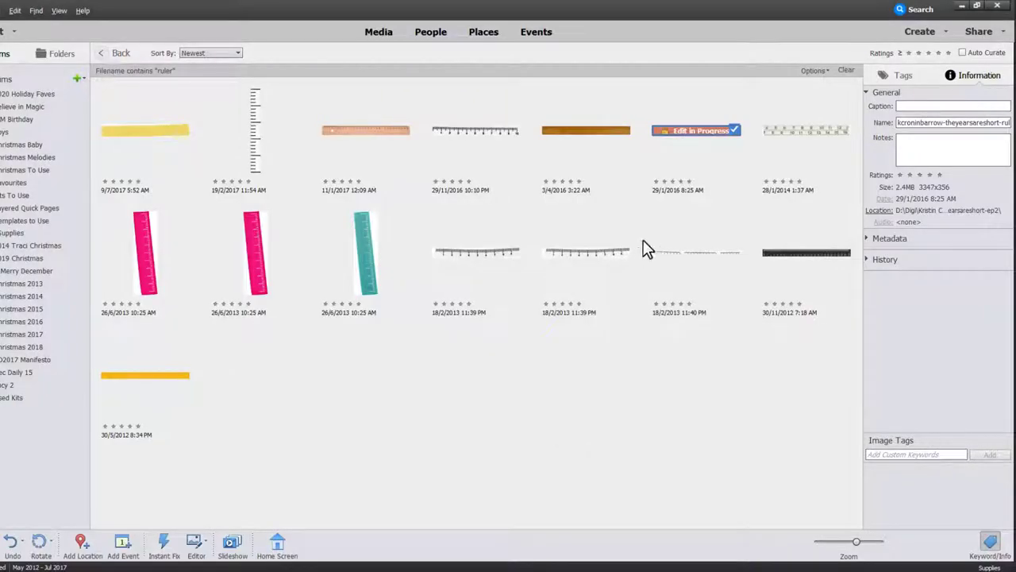
double_click(679, 252)
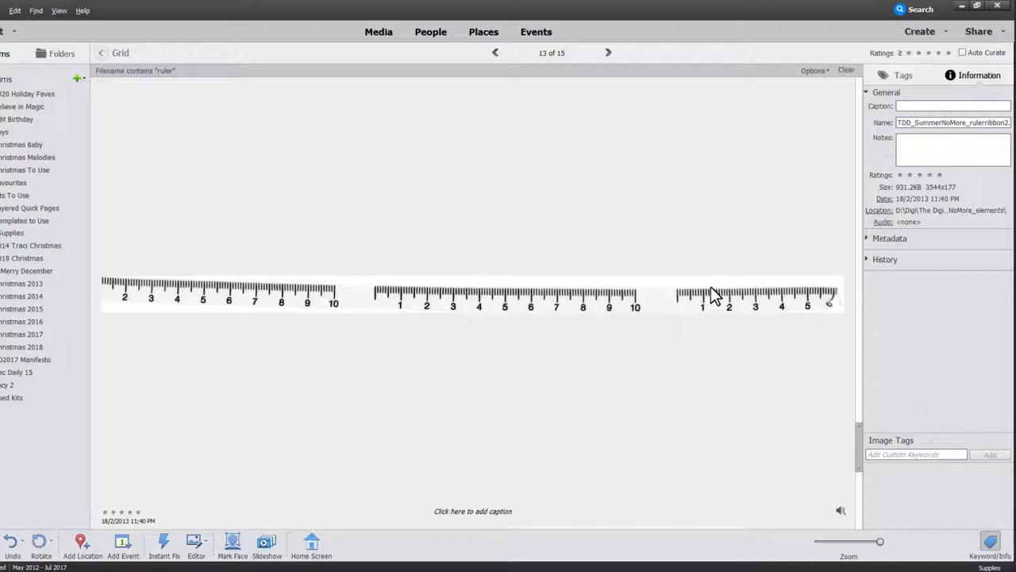
left_click(494, 52)
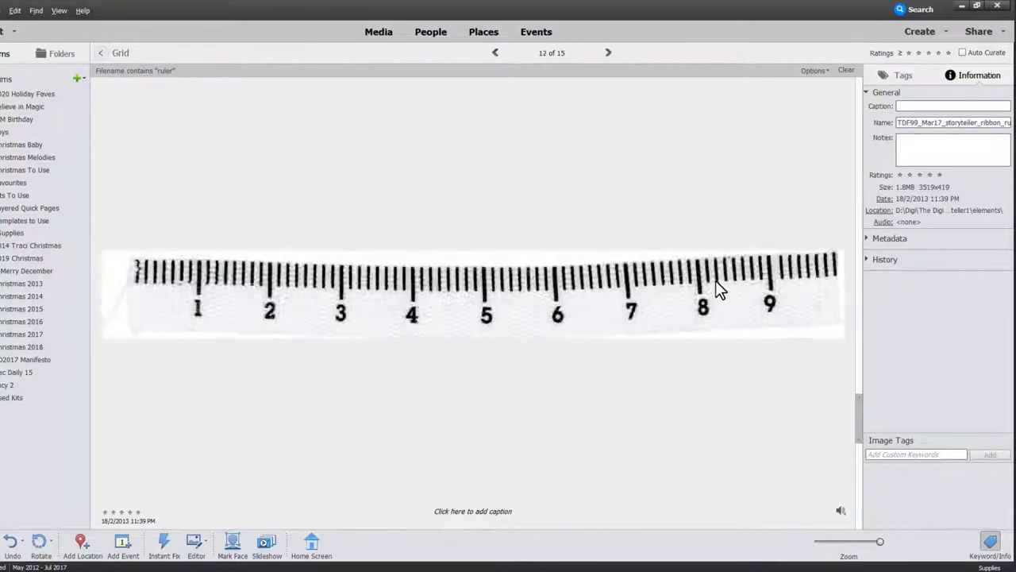
left_click(494, 53)
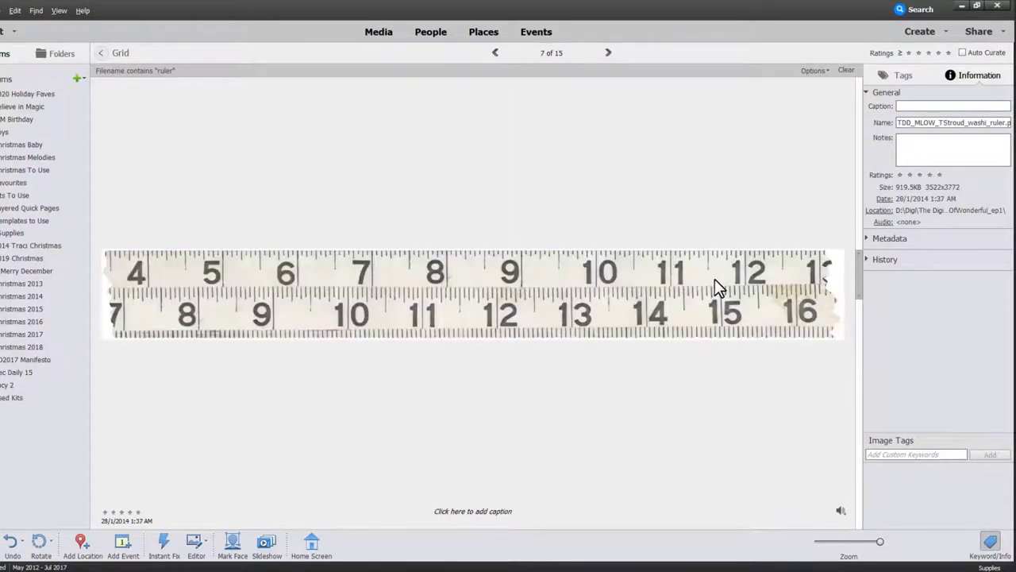
left_click(495, 52)
type("blan")
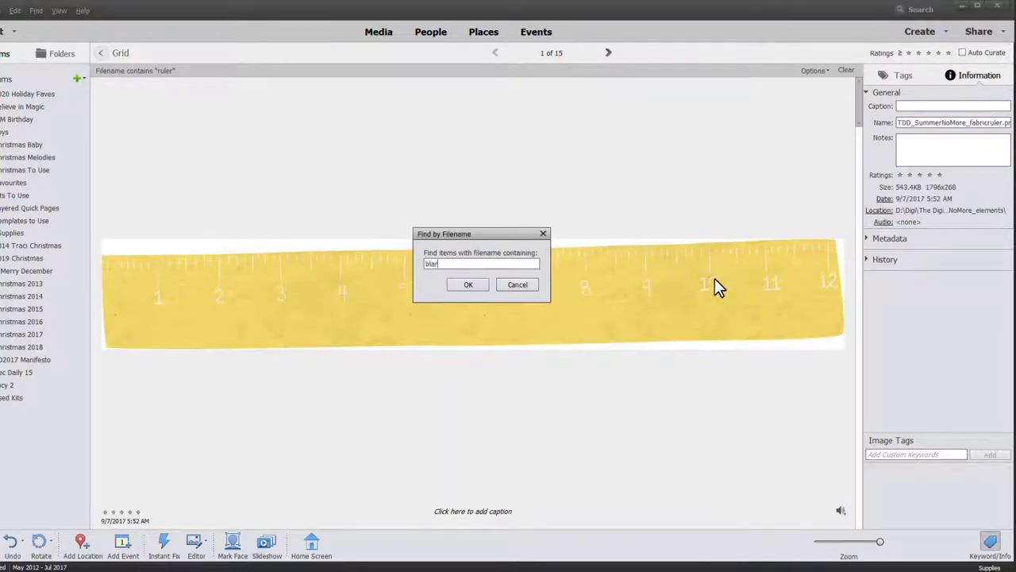
- Search filenames for 'black' and tag the grey alphabet letters, typing keyword 'alp'
left_click(468, 285)
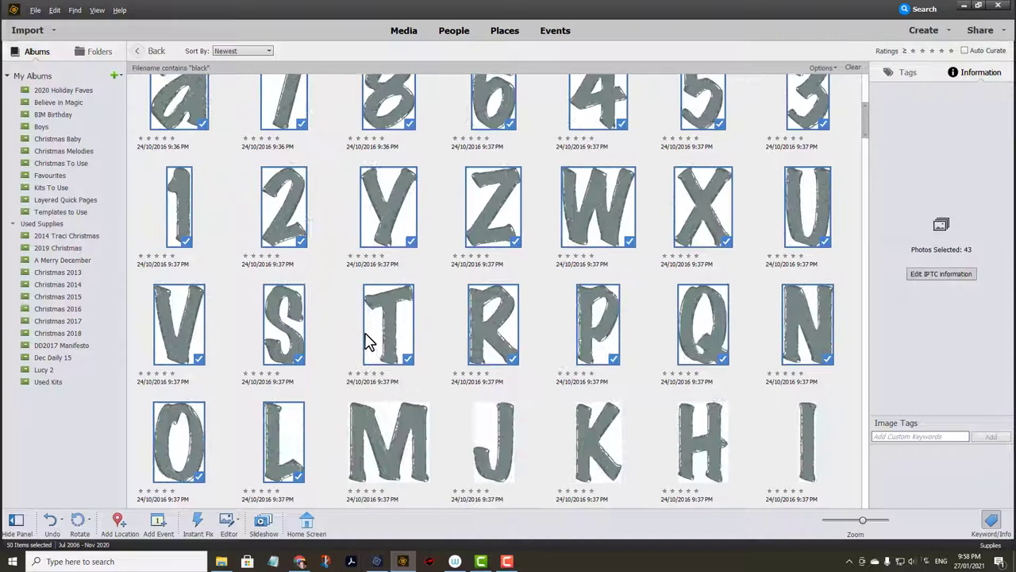
scroll("down", 3)
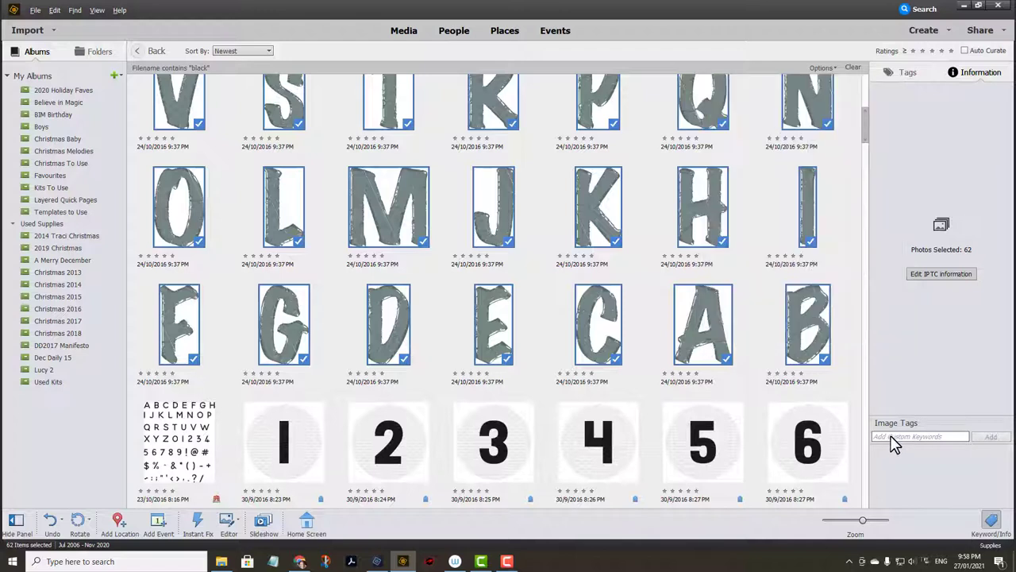
type("alp")
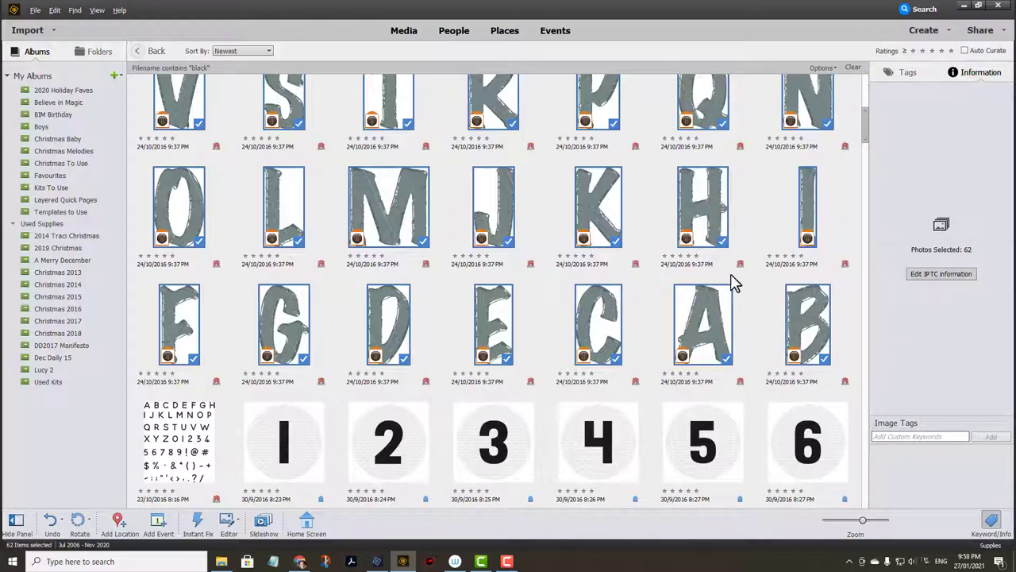
right_click(701, 323)
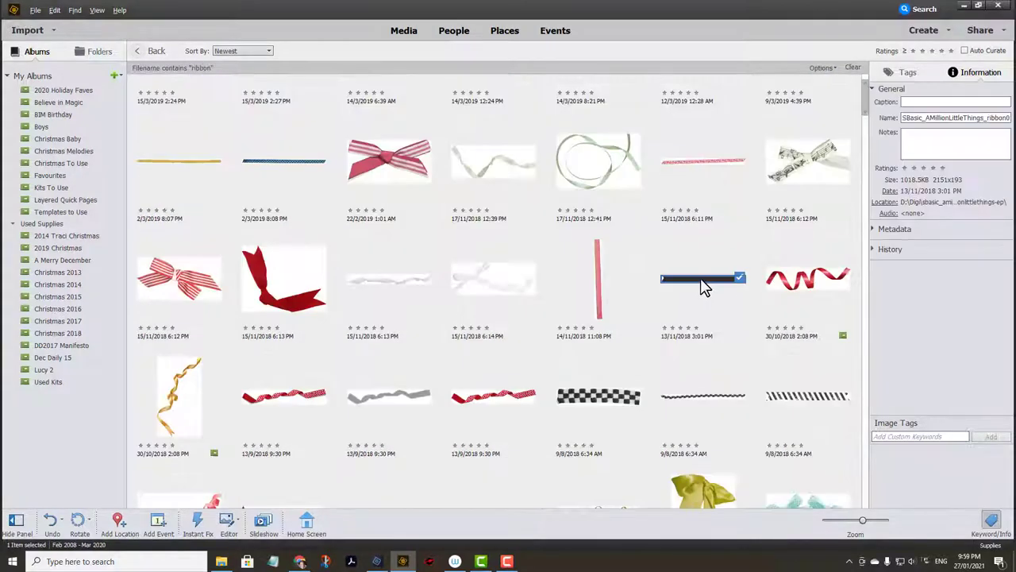
- Place the dark ribbon under the WORK TIME title with a flat ribbon shadow
left_click(229, 524)
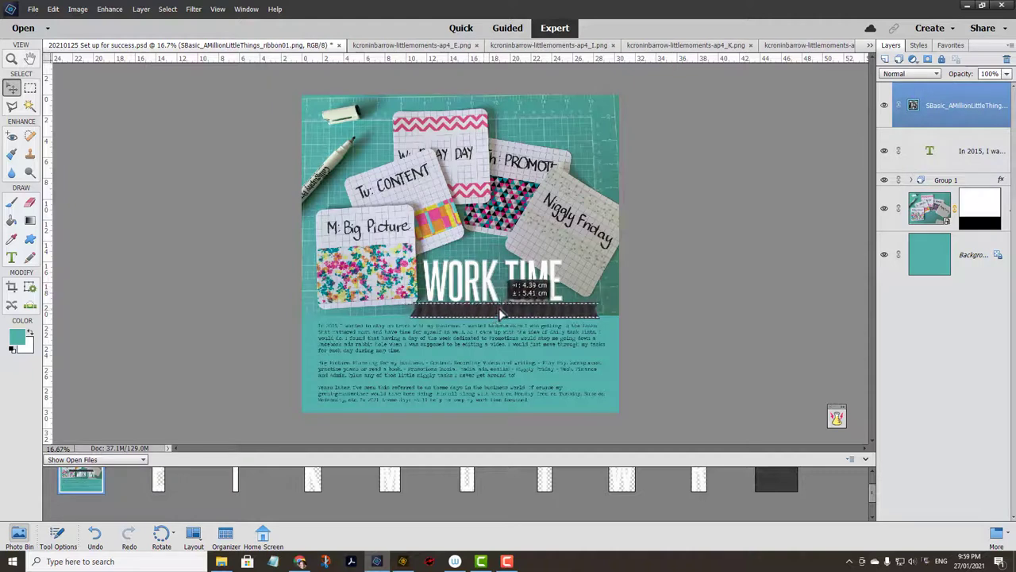
left_click_drag(500, 316, 483, 316)
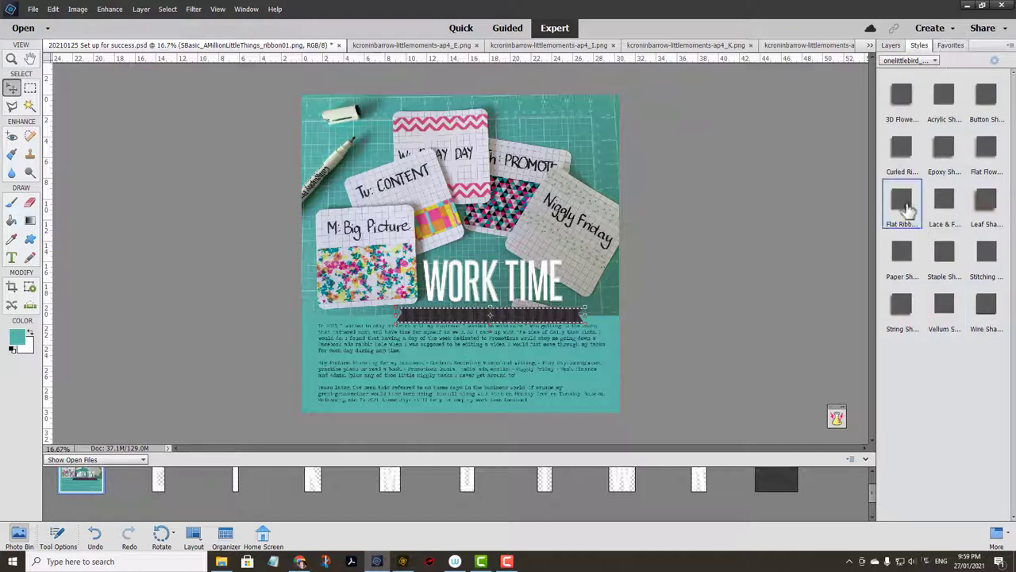
left_click(901, 198)
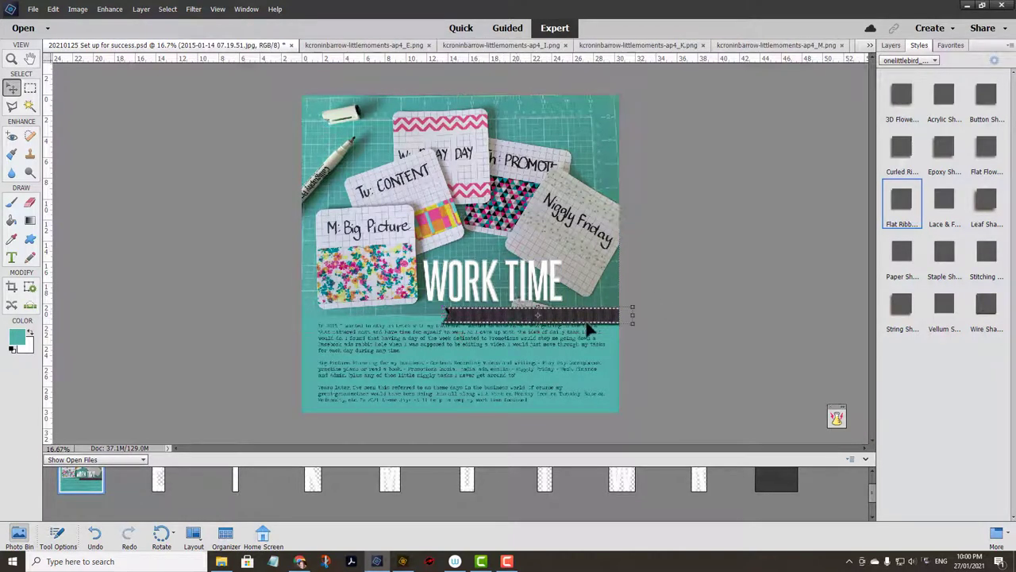
left_click(986, 198)
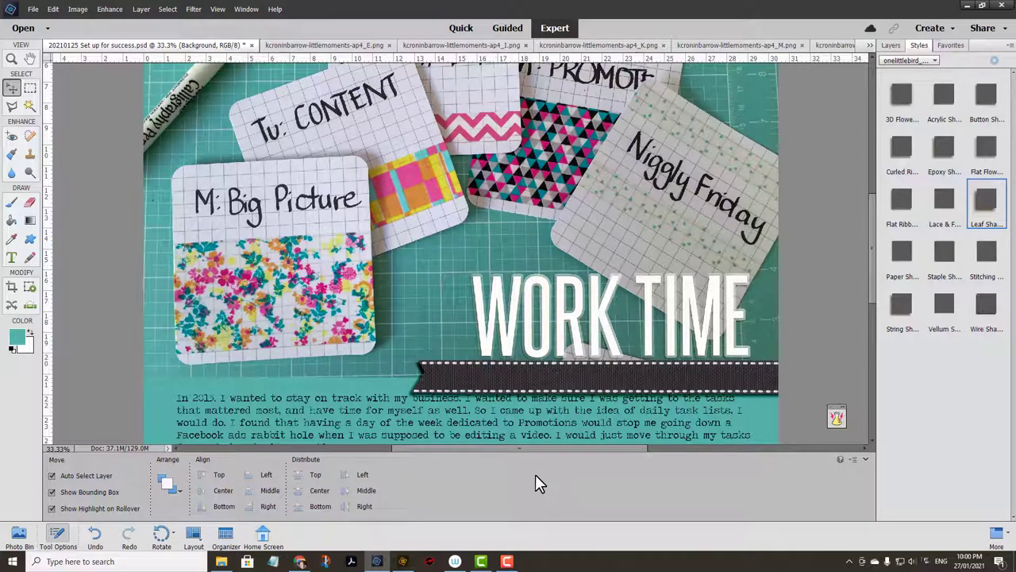
- Draw a pink triangle sampled from the floral card, then a yellow-filled triangle
left_click(30, 239)
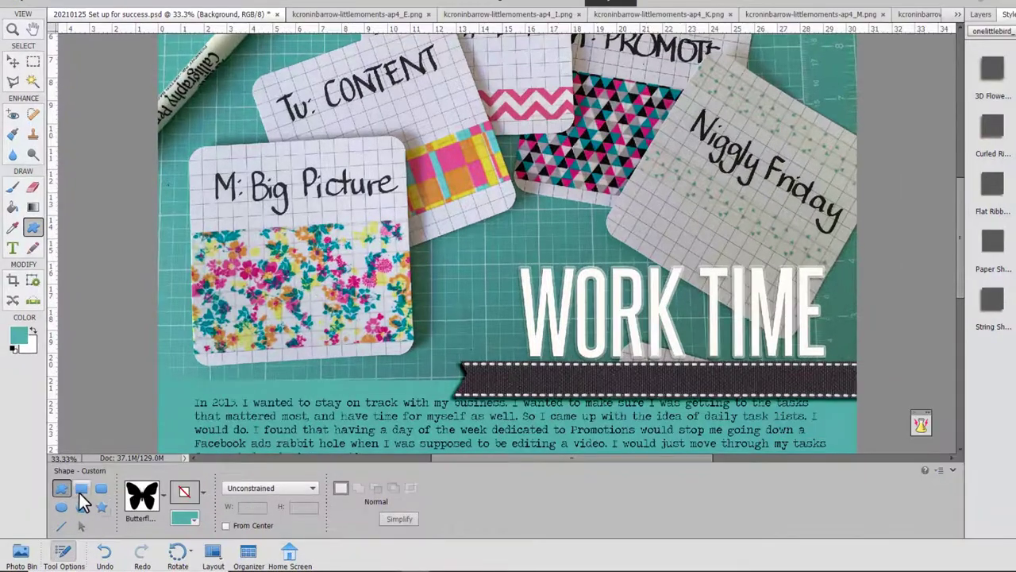
left_click(81, 506)
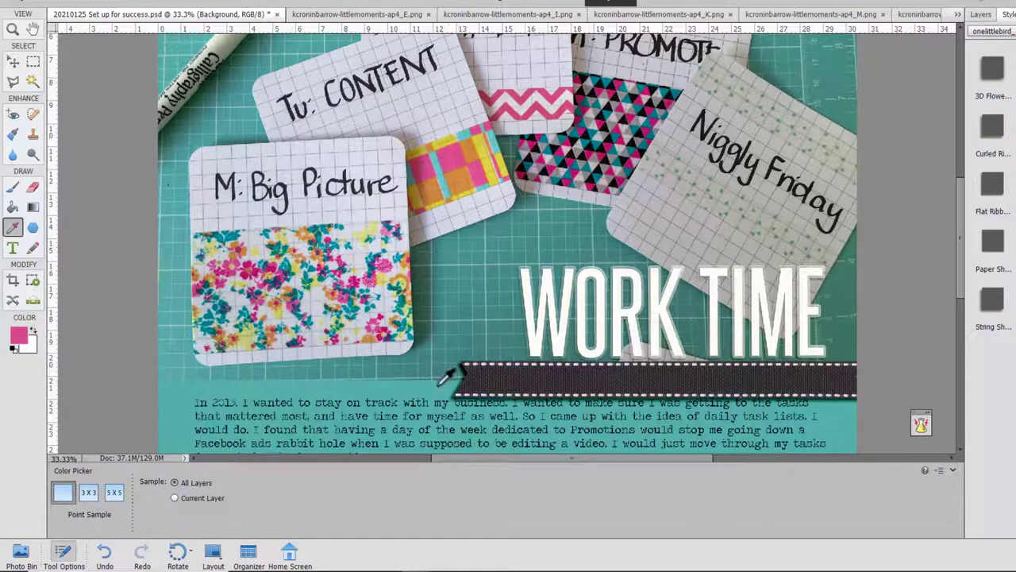
mouse_move(274, 310)
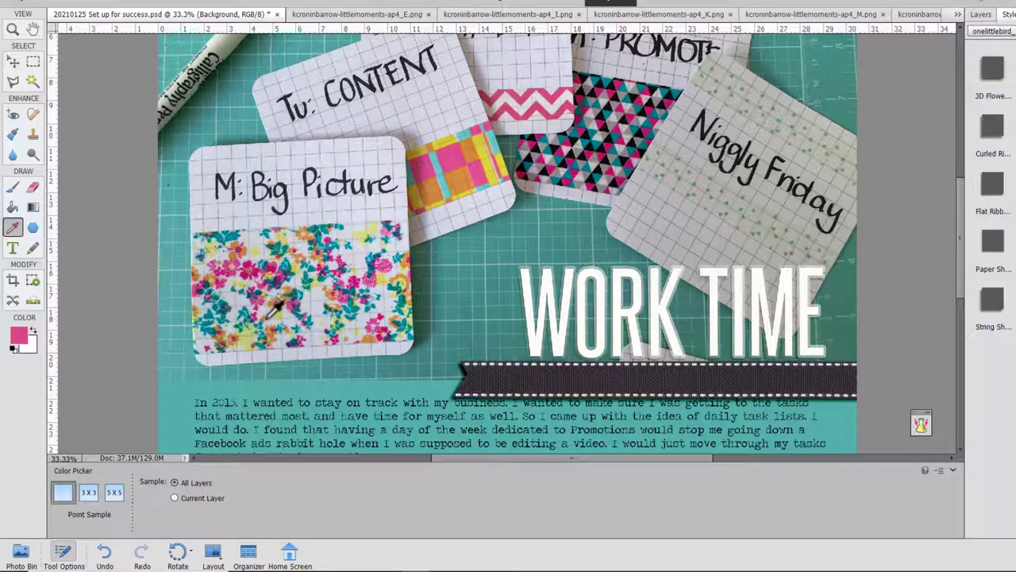
left_click(33, 227)
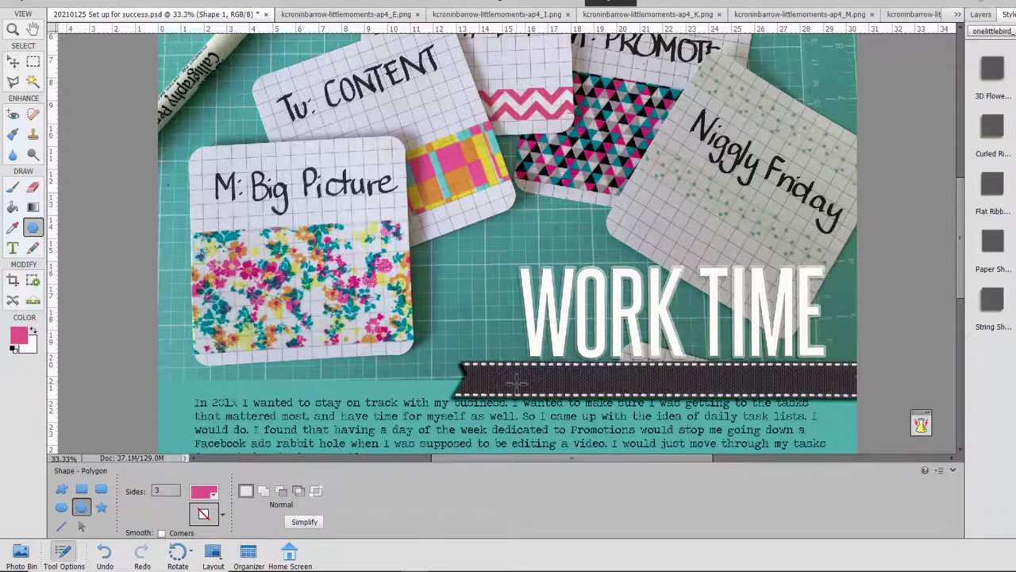
left_click(980, 14)
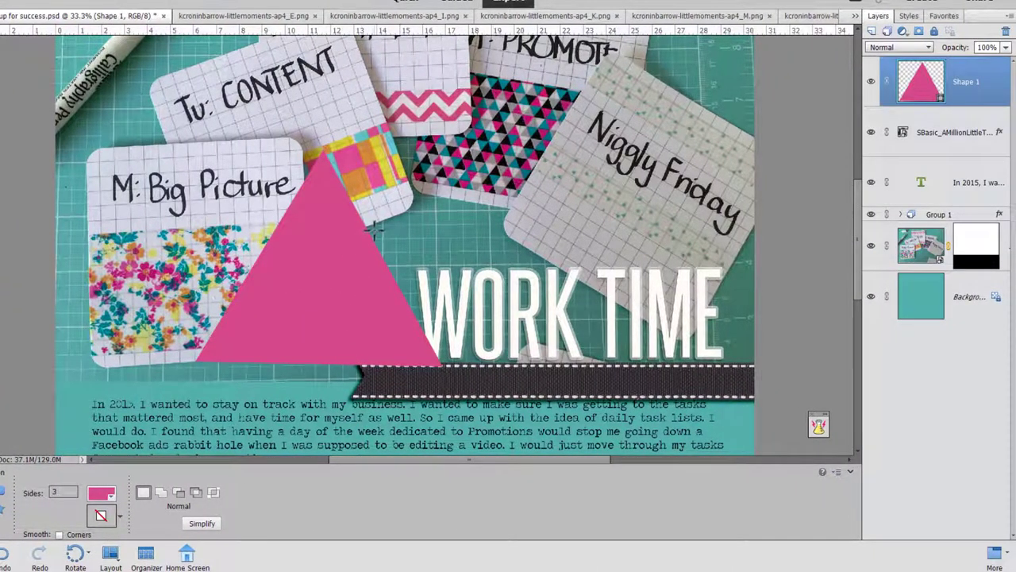
mouse_move(385, 222)
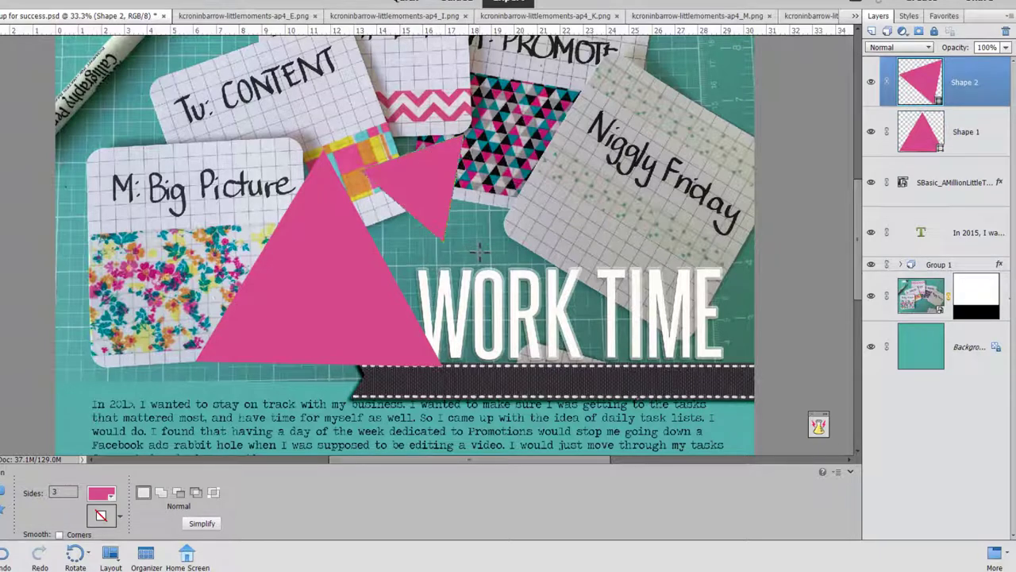
left_click(101, 494)
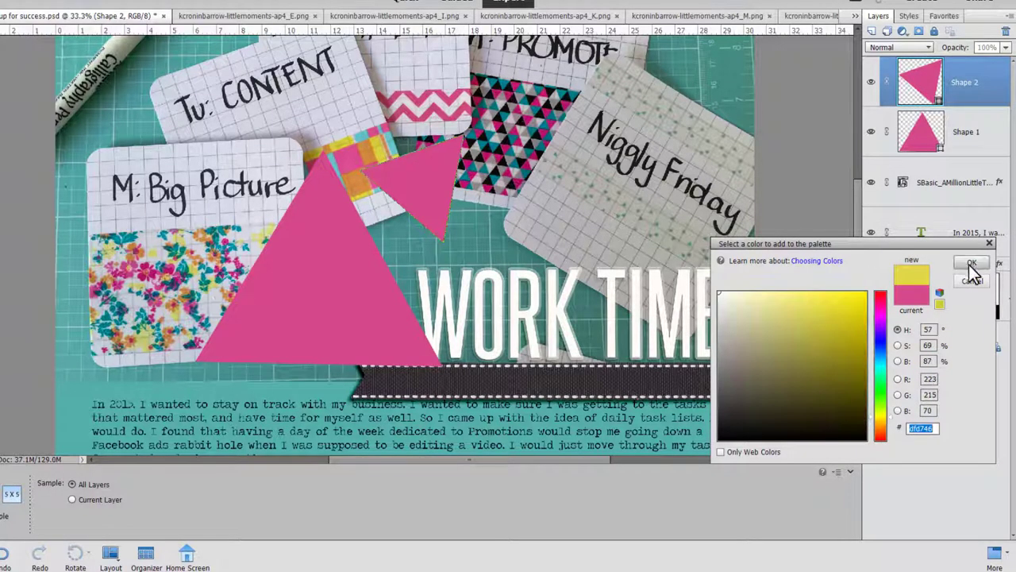
left_click(972, 263)
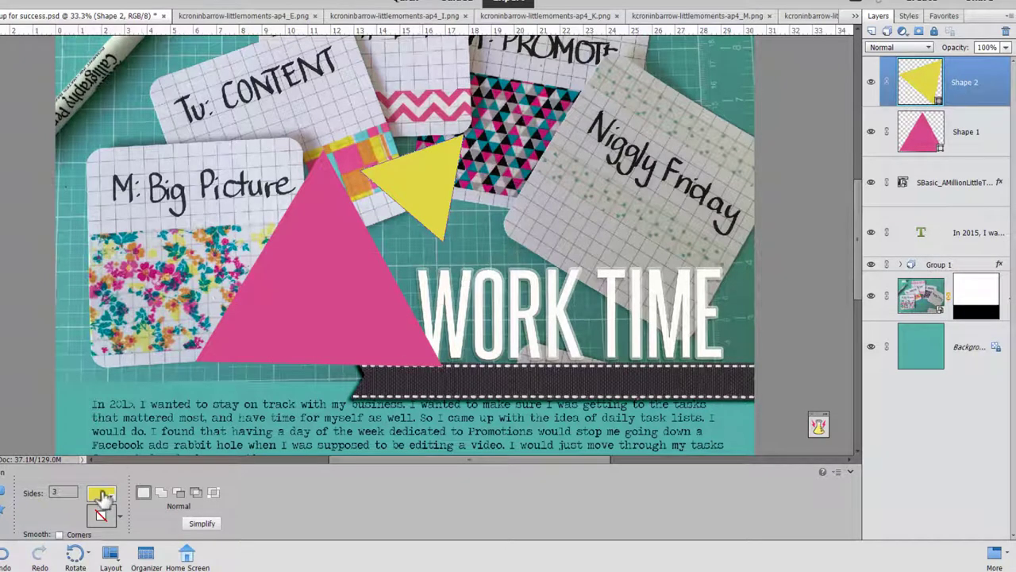
mouse_move(65, 274)
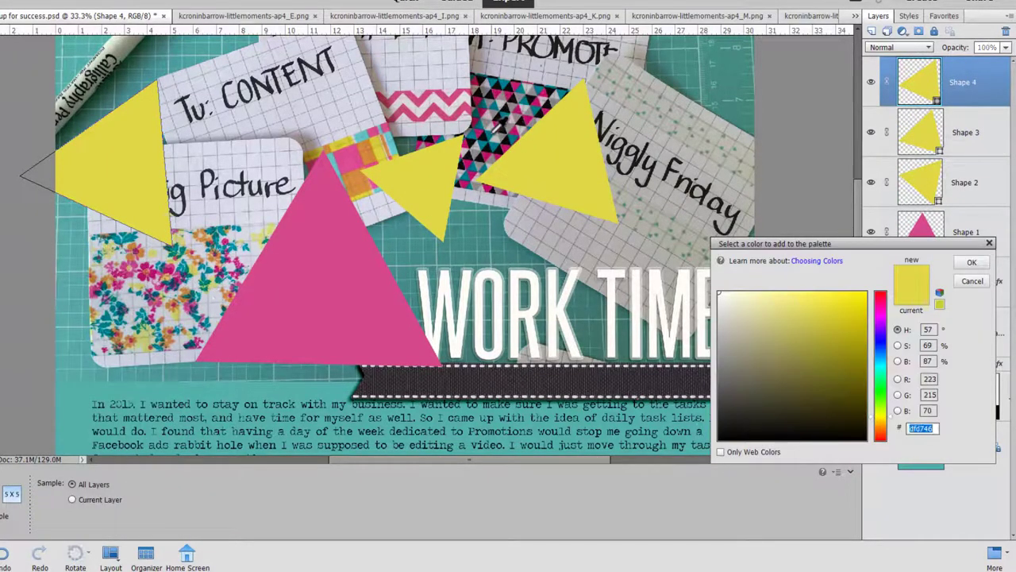
- Recolour the fourth triangle teal and the second and third triangles orange
left_click(972, 262)
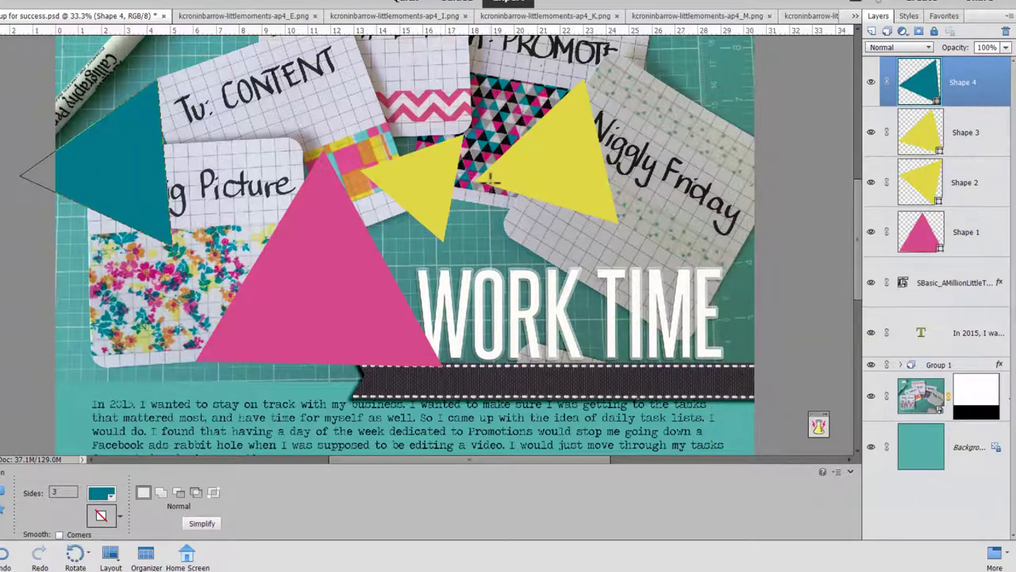
left_click(965, 182)
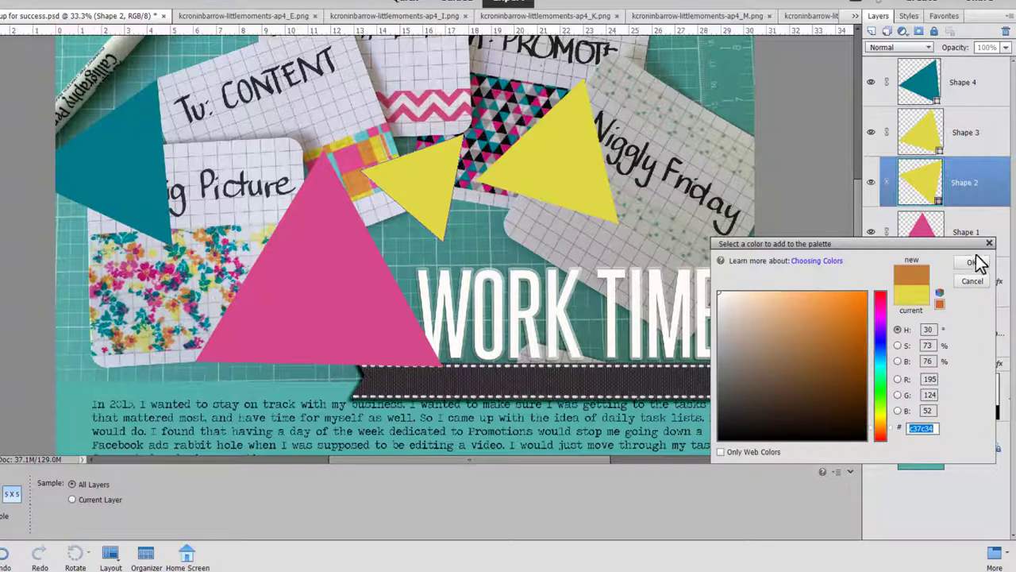
left_click(972, 262)
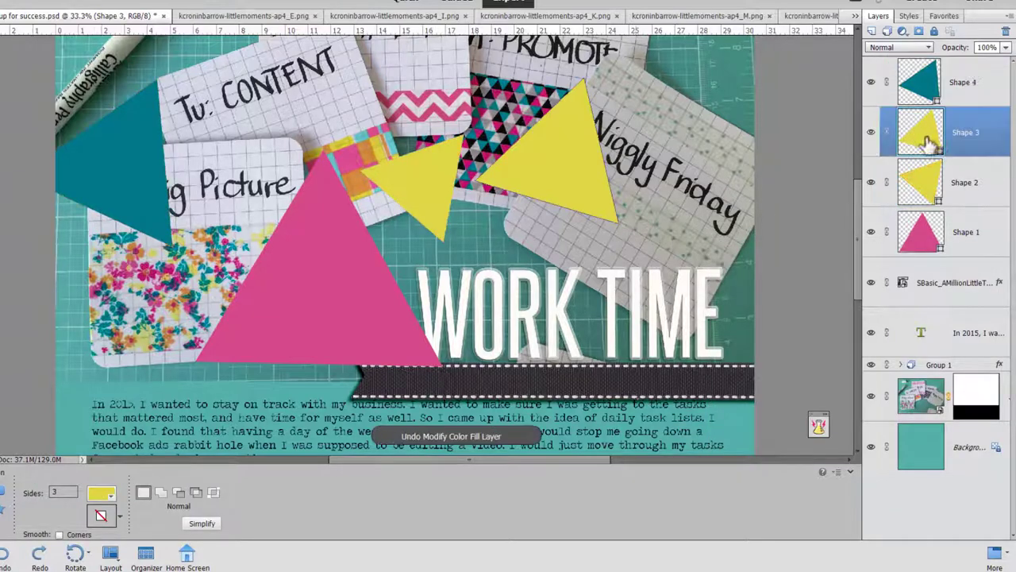
left_click(101, 492)
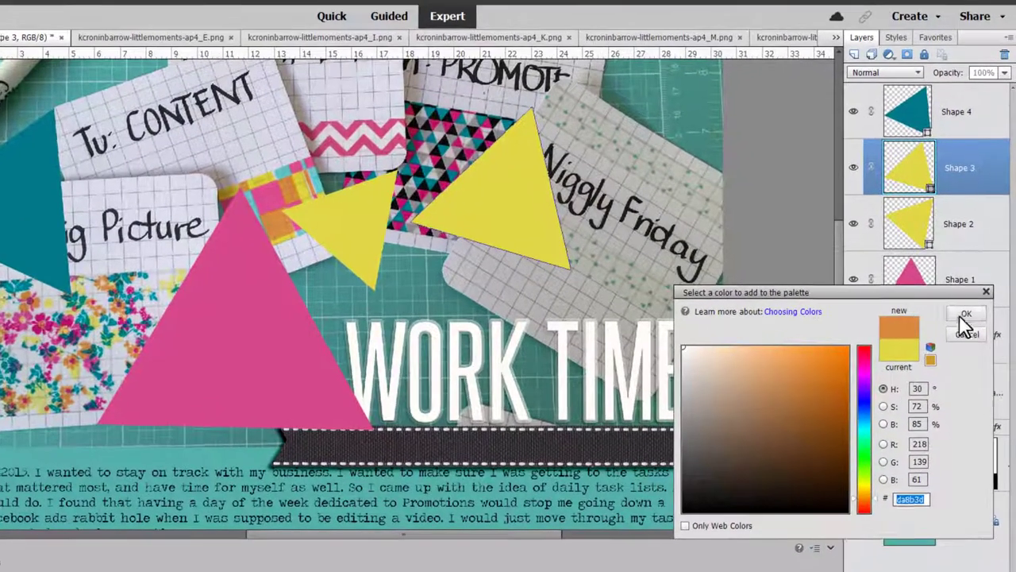
left_click(966, 313)
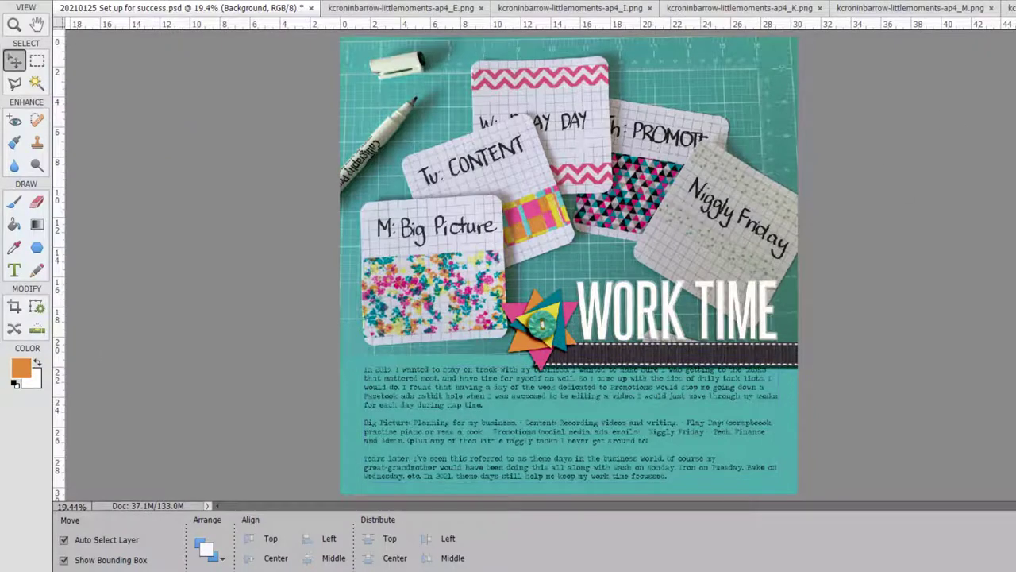
left_click(14, 201)
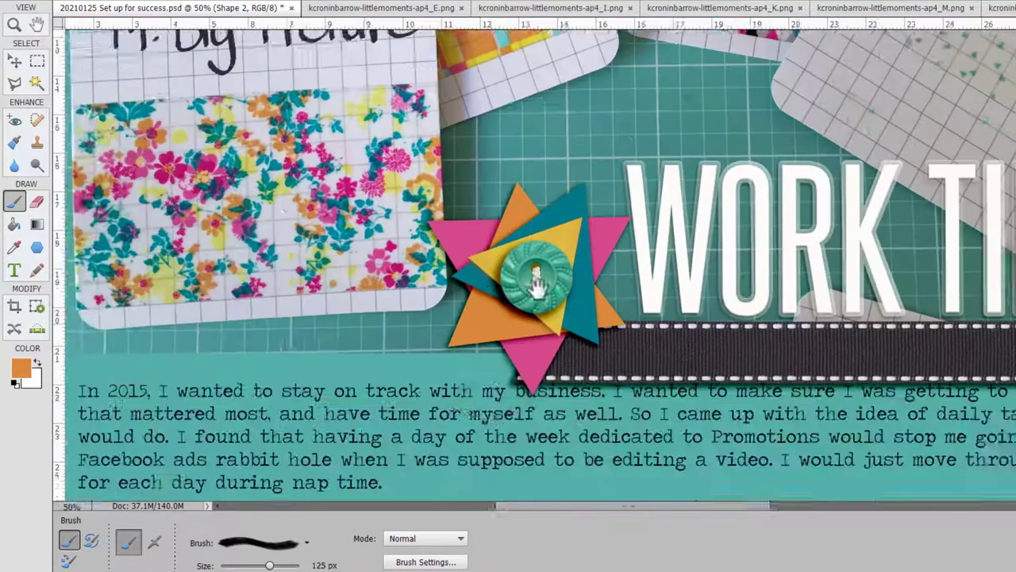
scroll("down", 3)
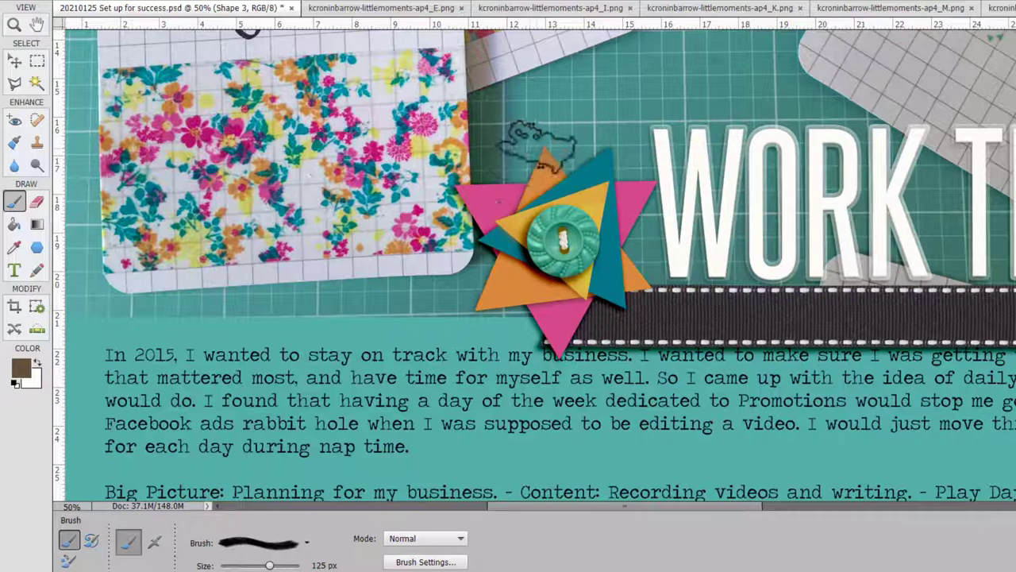
key("ctrl+z")
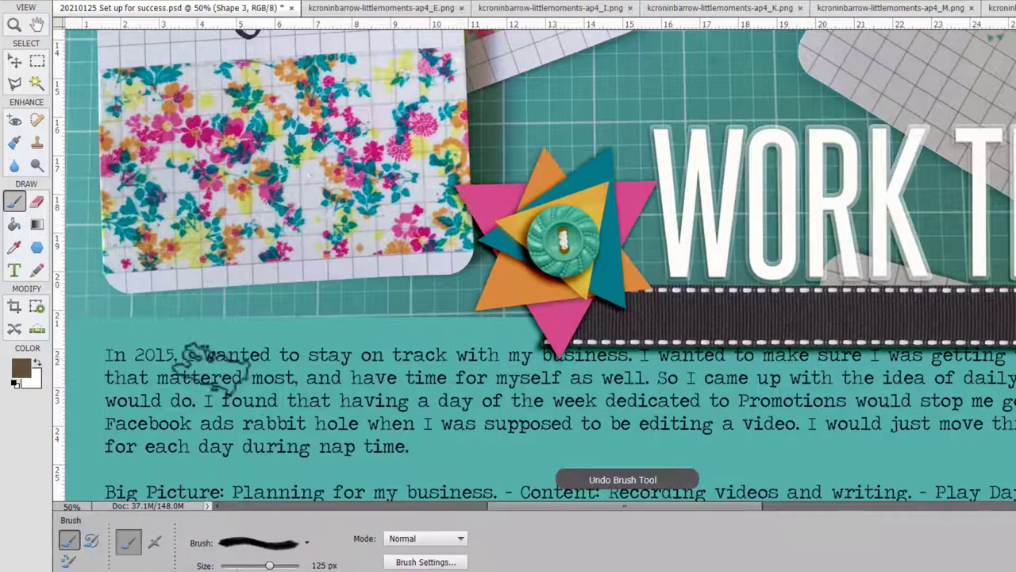
key("ctrl+z")
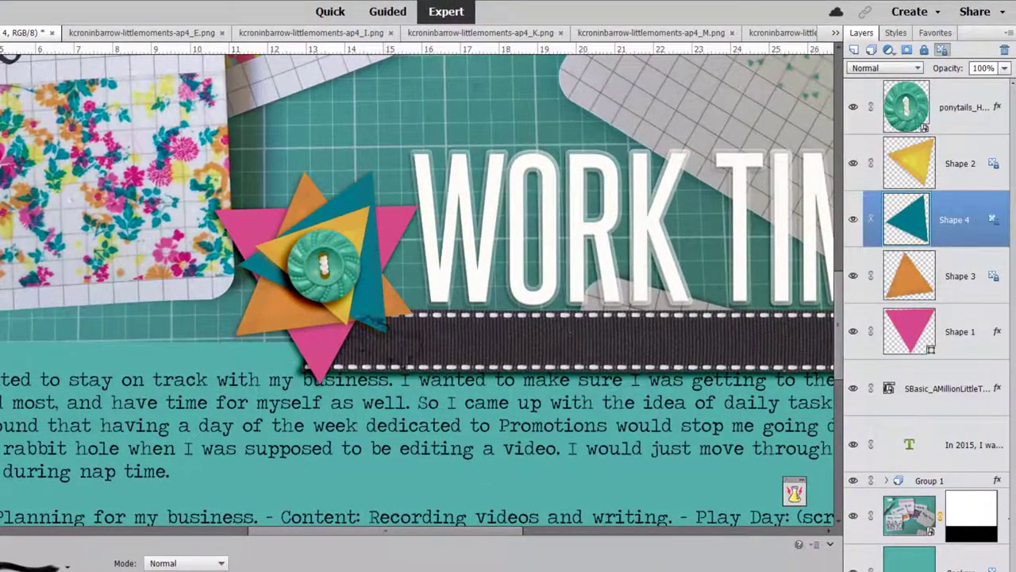
- Select the pink triangle's layer, accept the simplify prompt, and select the triangle group
left_click(953, 331)
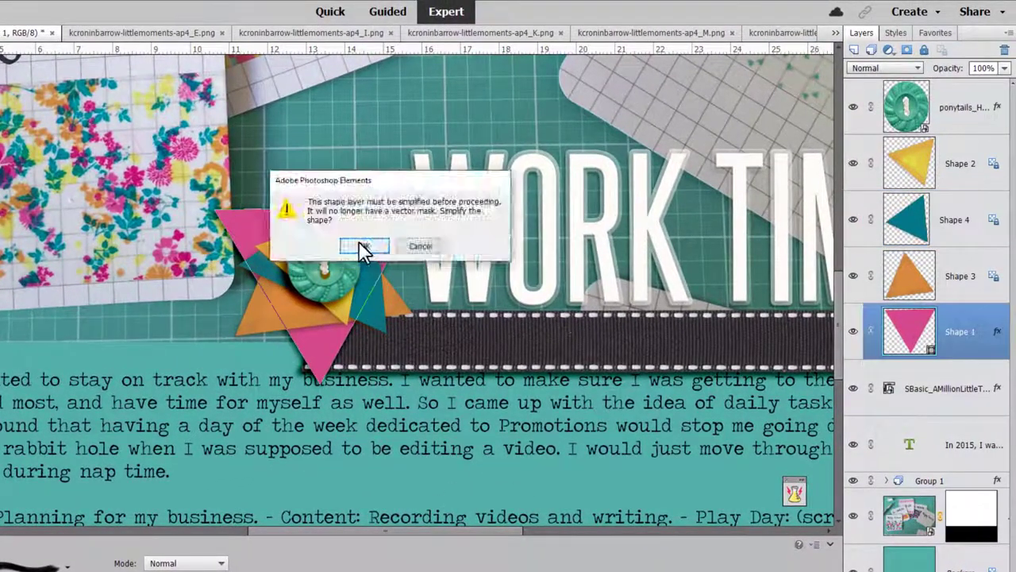
left_click(364, 246)
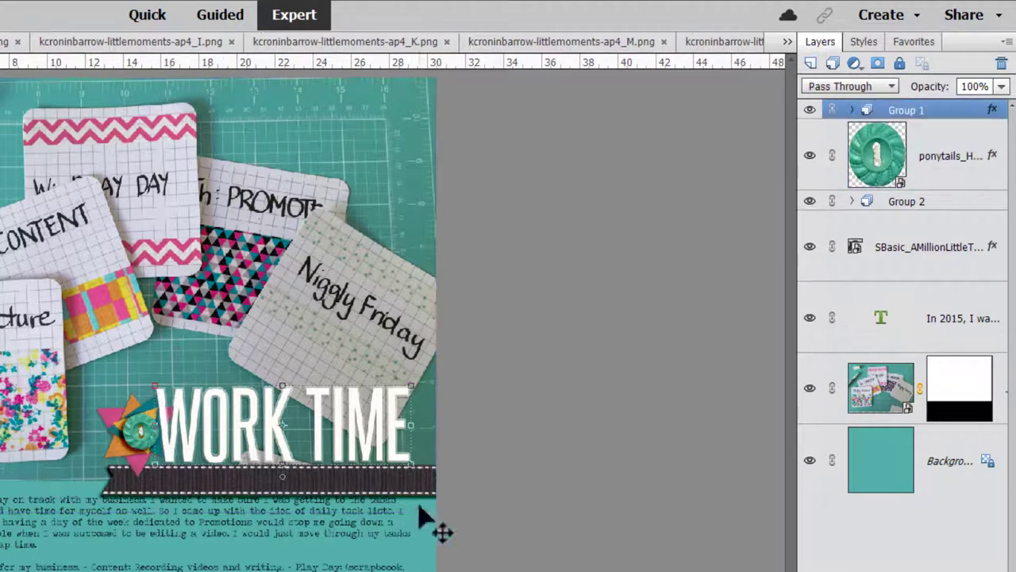
left_click(906, 201)
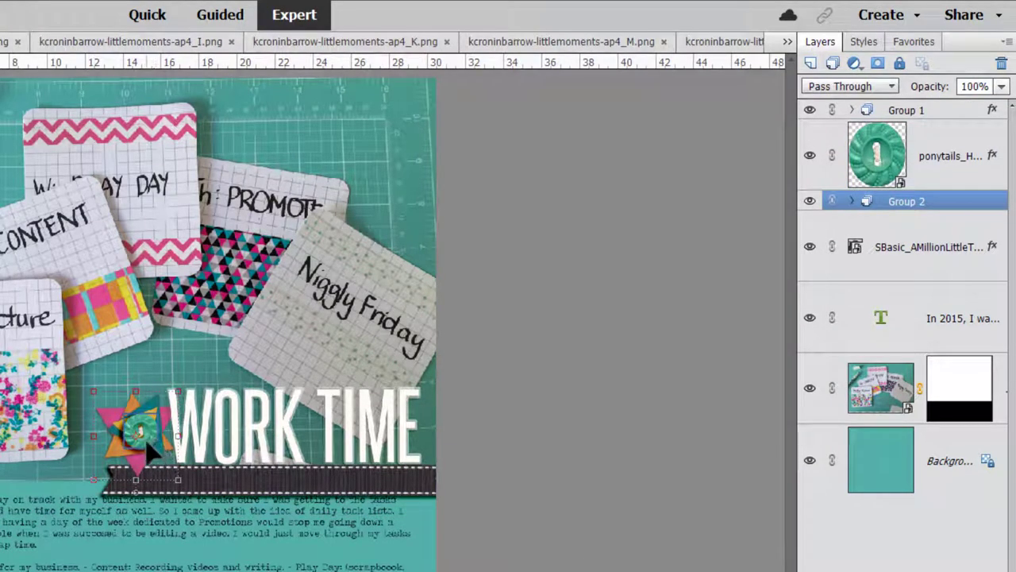